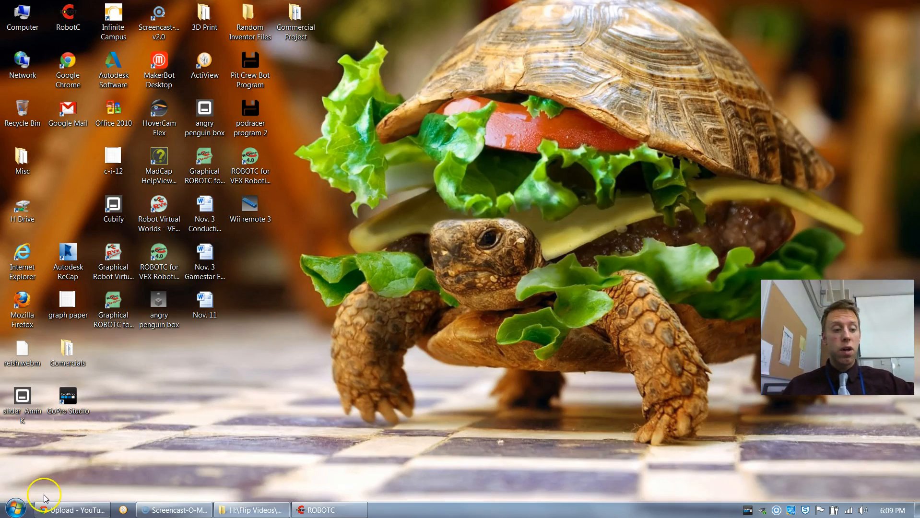
Launch ROBOTC for VEX Robotics 4.X from the Start menu search for 'robo'
{"action": "left_click", "coordinate": [14, 508]}
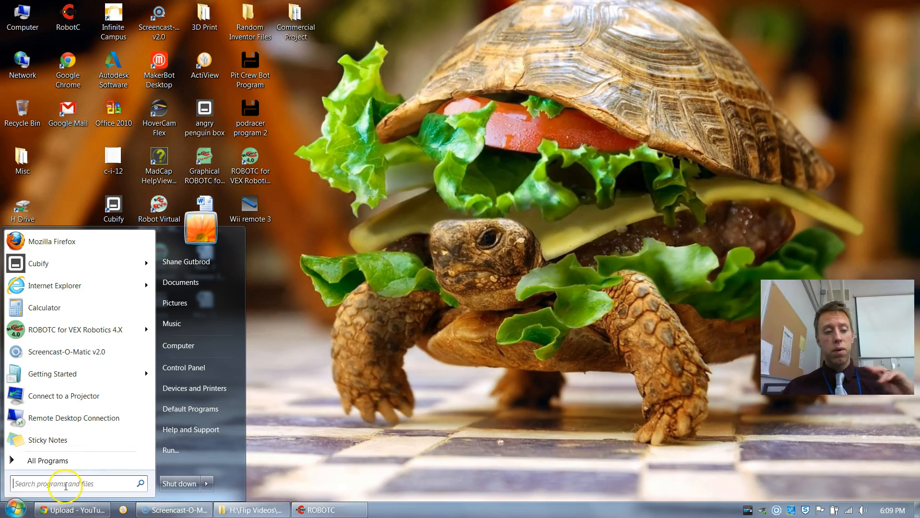
{"action": "type", "text": "robotc"}
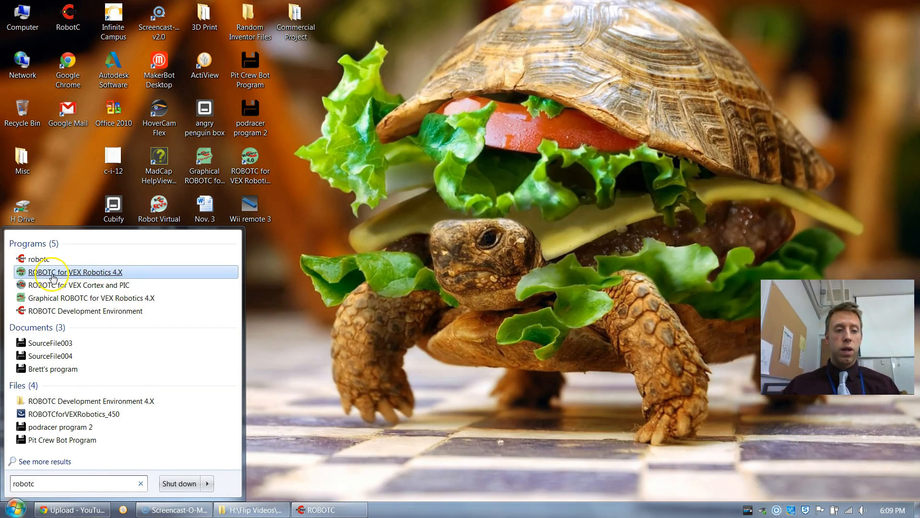
{"action": "mouse_move", "coordinate": [70, 271]}
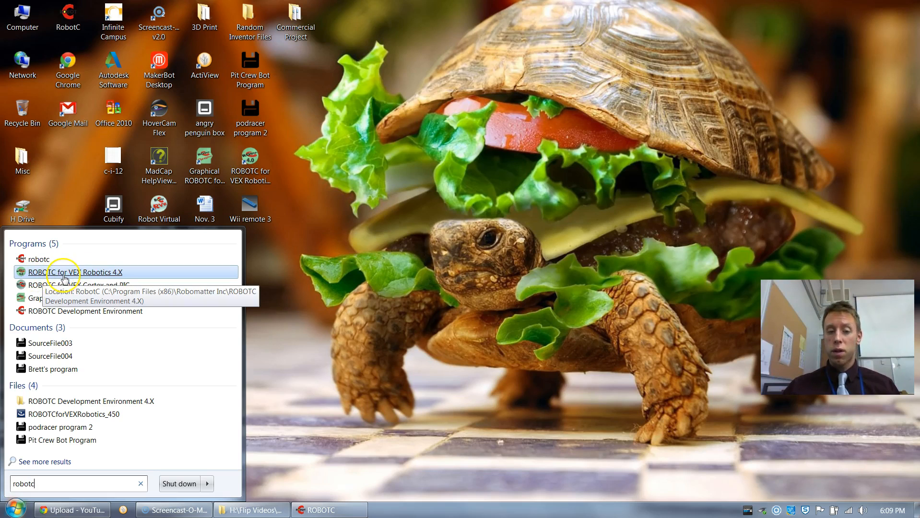
{"action": "left_click", "coordinate": [80, 272]}
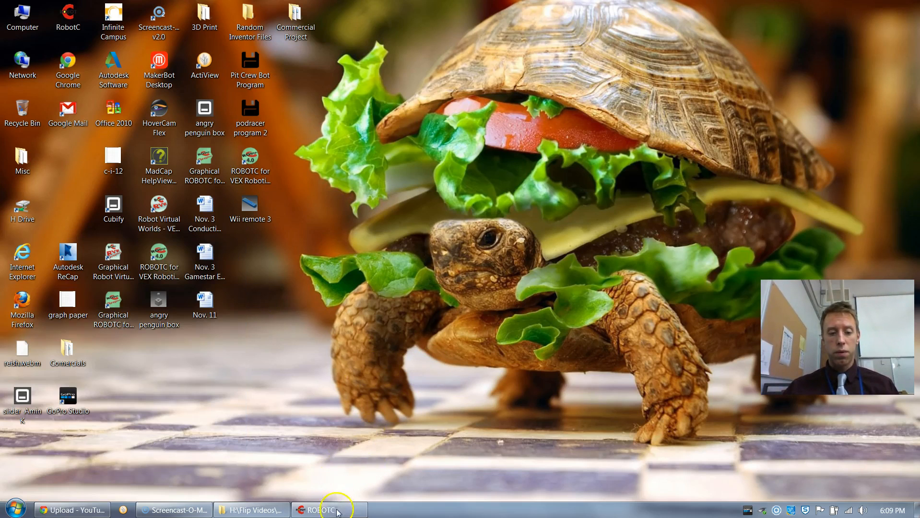
Bring ClawTestbedSimpleOpen.c forward and highlight its 'Goal: Open the claw' comment line
{"action": "left_click", "coordinate": [328, 510]}
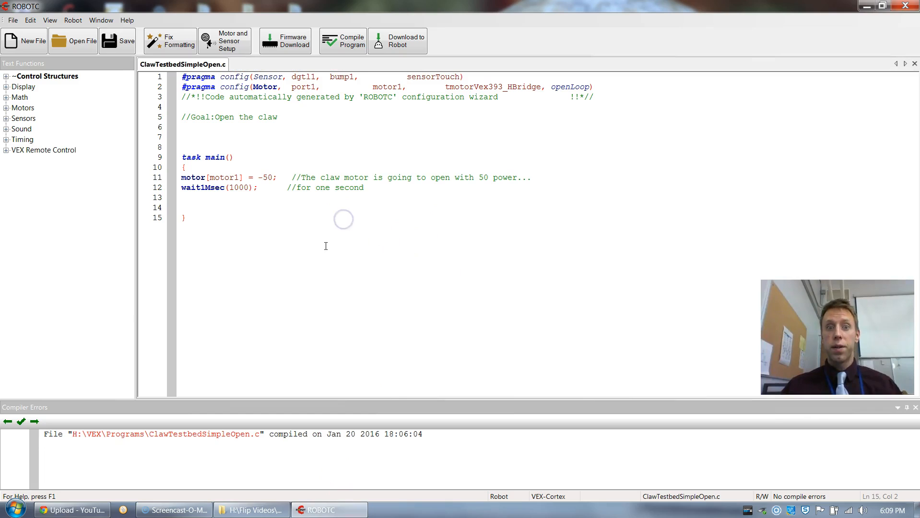
{"action": "mouse_move", "coordinate": [524, 109]}
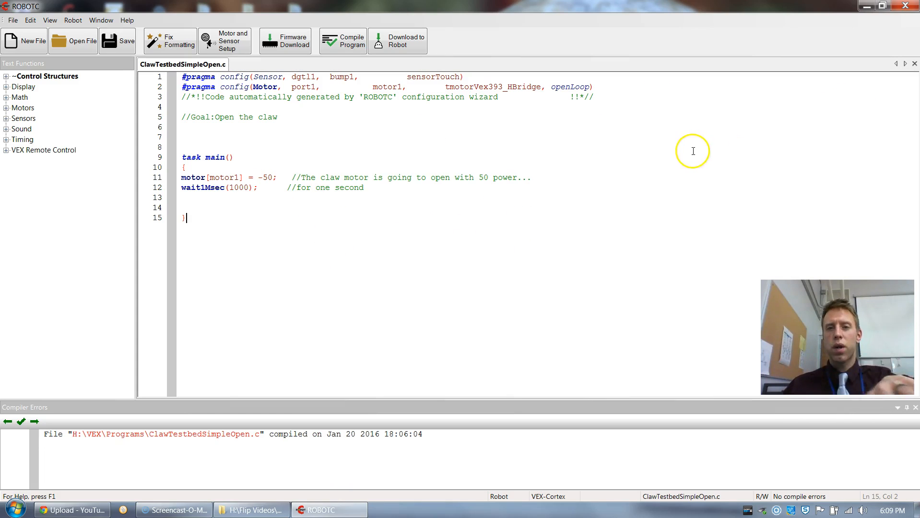
{"action": "mouse_move", "coordinate": [909, 80]}
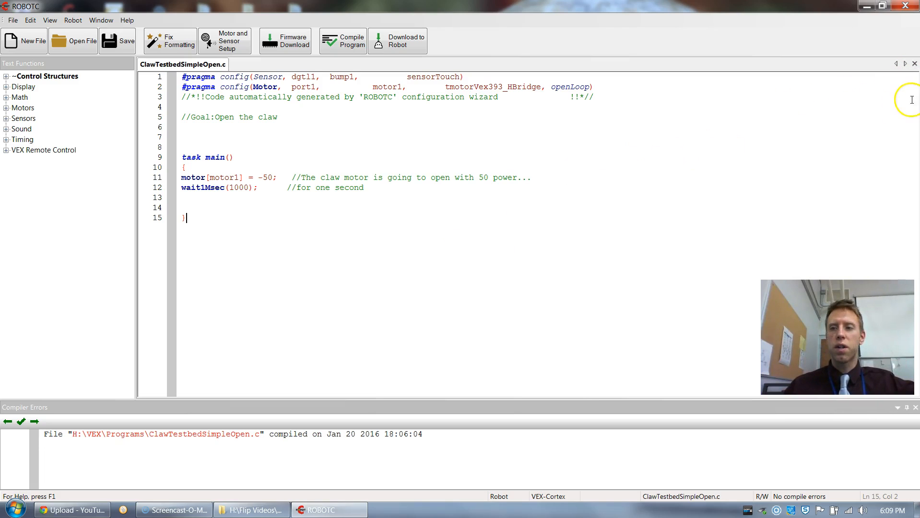
{"action": "mouse_move", "coordinate": [710, 121]}
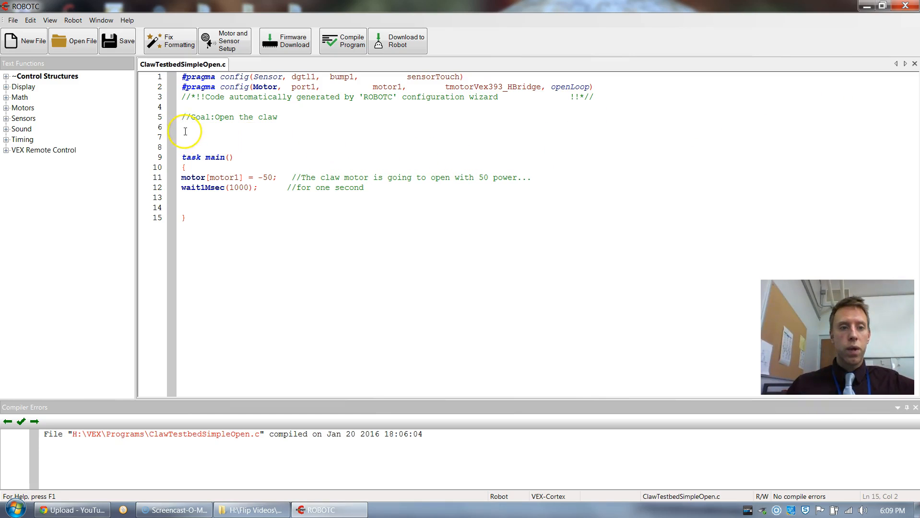
{"action": "left_click_drag", "start_coordinate": [182, 117], "coordinate": [281, 117]}
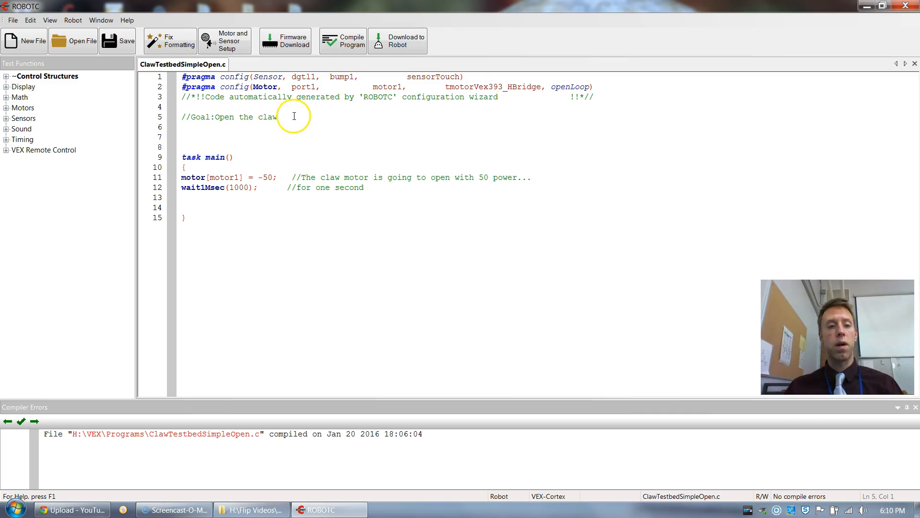
{"action": "triple_click", "coordinate": [229, 117]}
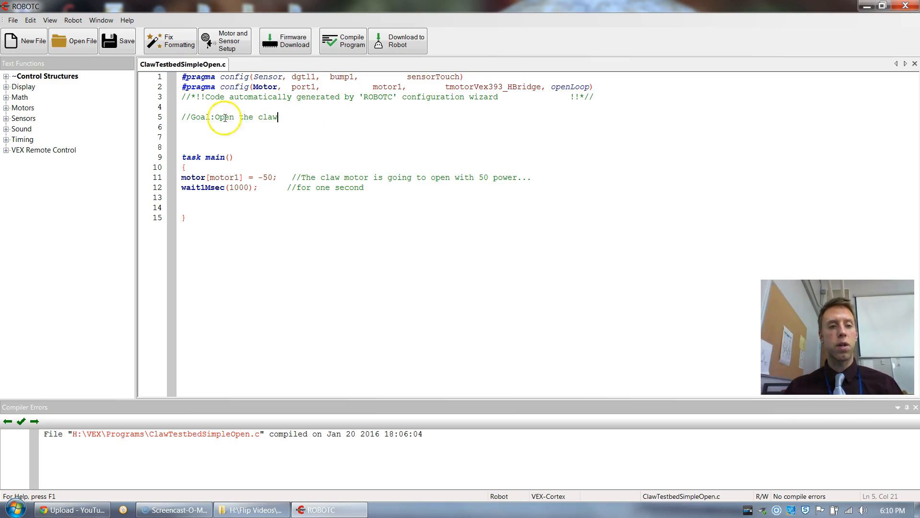
{"action": "mouse_move", "coordinate": [299, 123]}
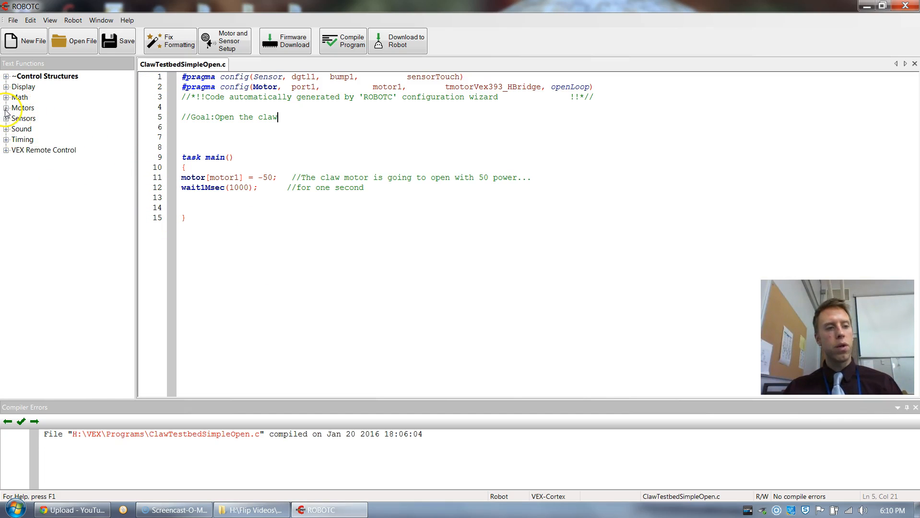
{"action": "left_click", "coordinate": [6, 108]}
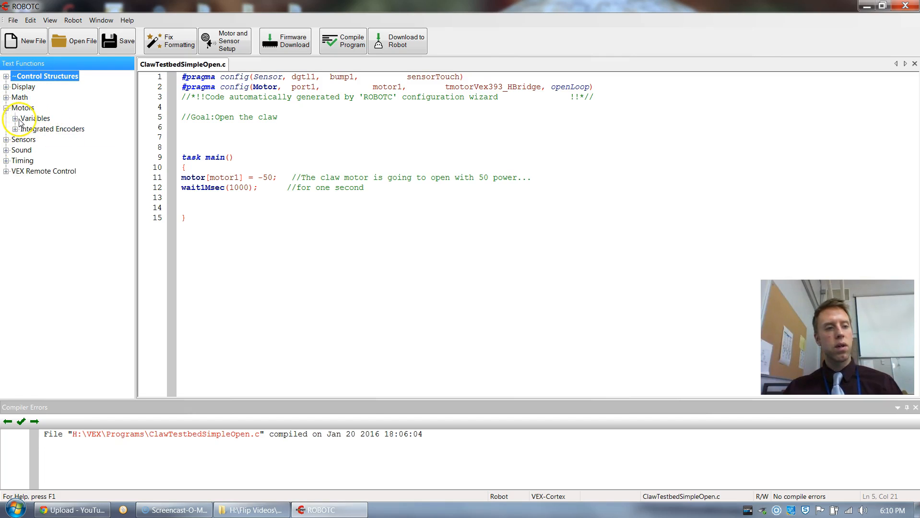
{"action": "left_click", "coordinate": [15, 118]}
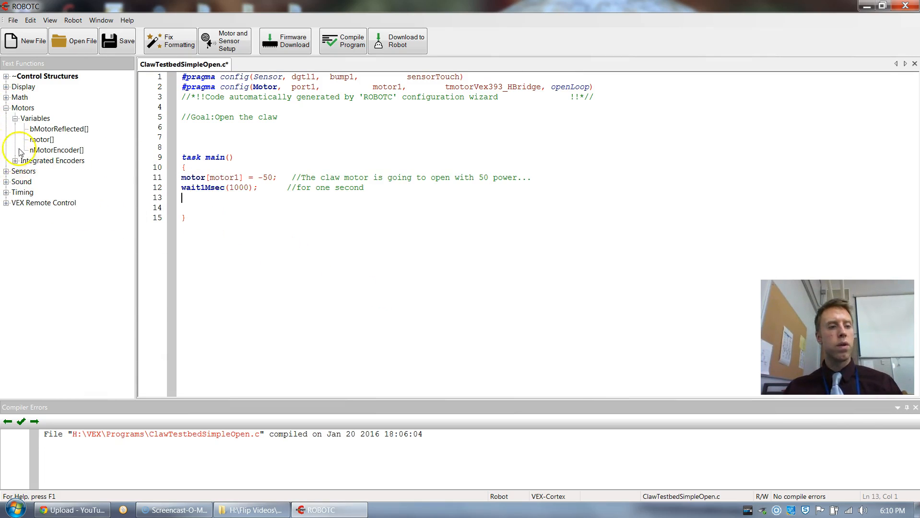
{"action": "left_click", "coordinate": [6, 181]}
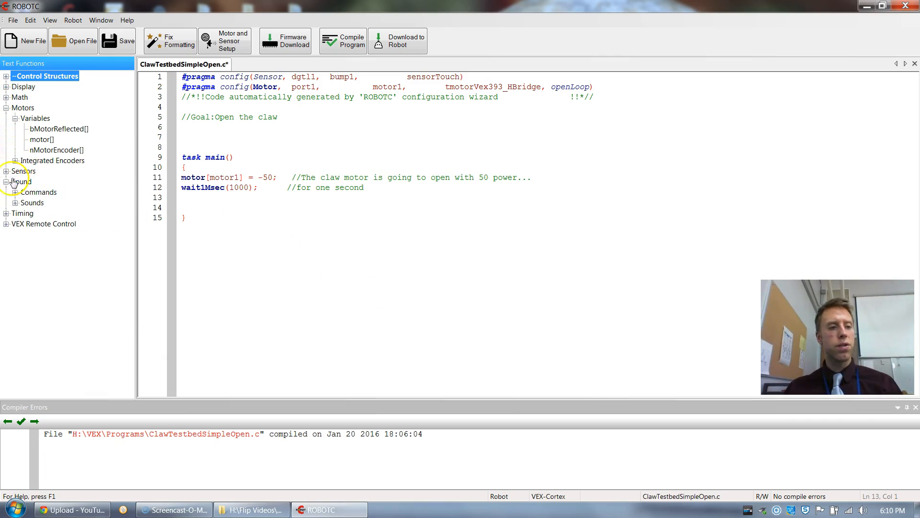
{"action": "left_click", "coordinate": [5, 108]}
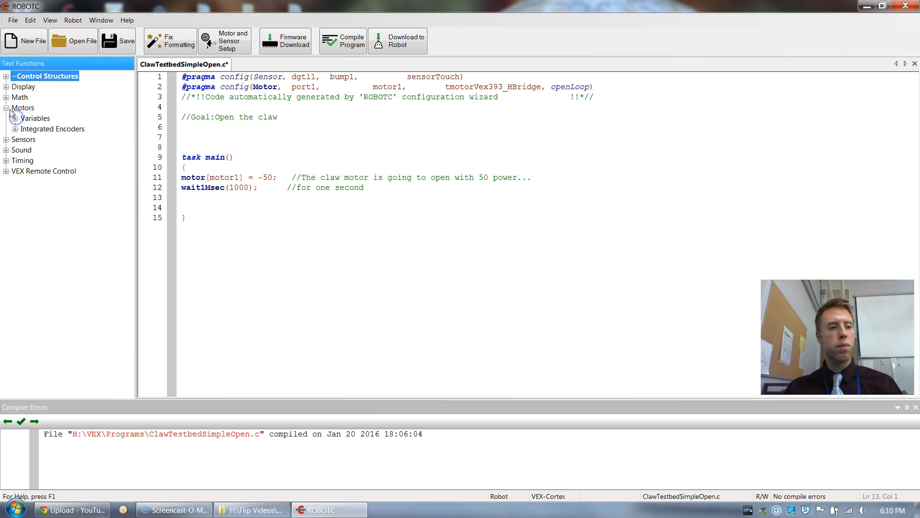
{"action": "left_click", "coordinate": [5, 107]}
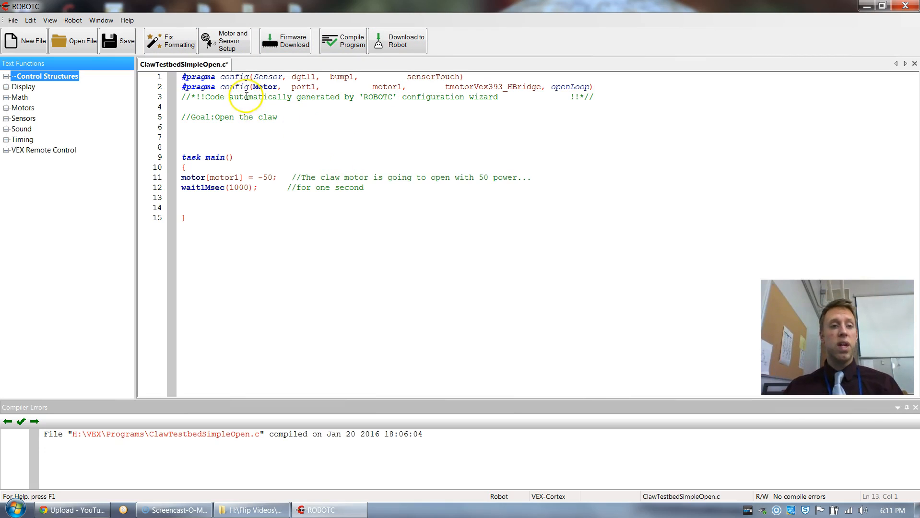
{"action": "mouse_move", "coordinate": [225, 41]}
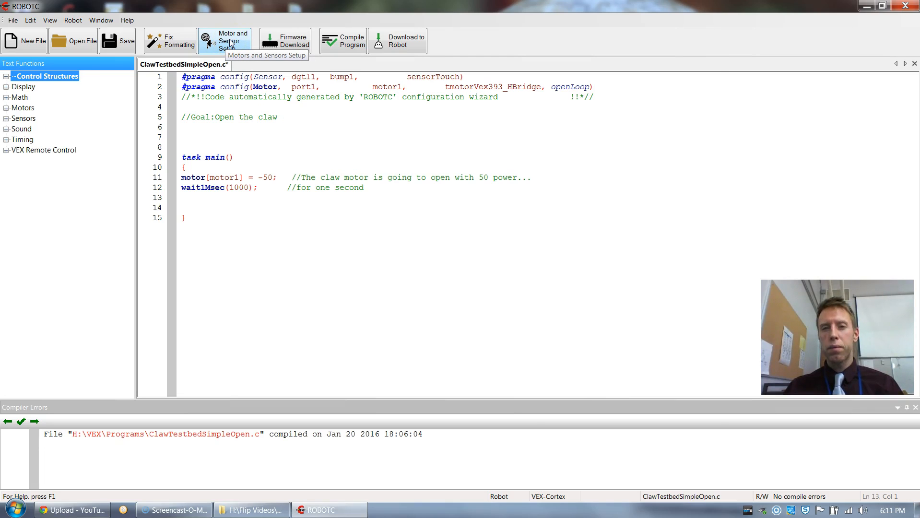
In Motors and Sensors Setup, name digital port dgtl1 'bump1' and make it a Touch sensor
{"action": "left_click", "coordinate": [224, 40]}
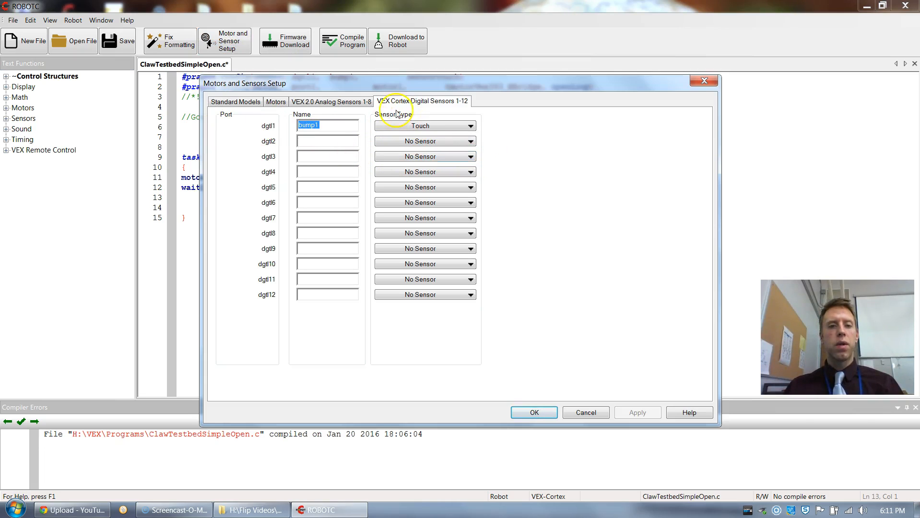
{"action": "left_click", "coordinate": [533, 412]}
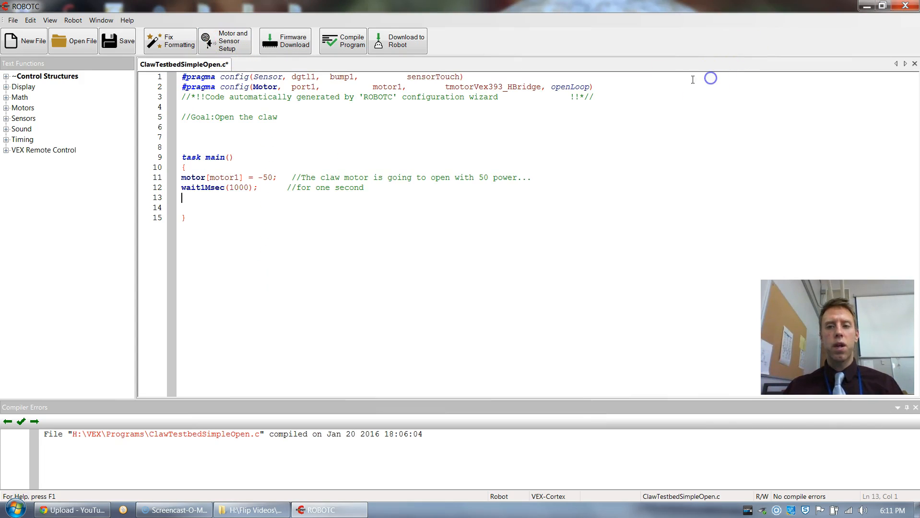
{"action": "mouse_move", "coordinate": [225, 40]}
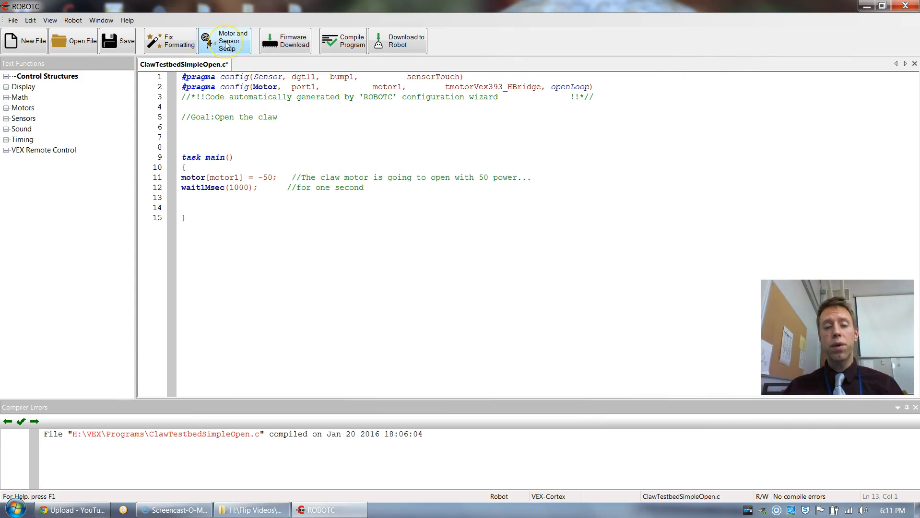
{"action": "left_click", "coordinate": [226, 40]}
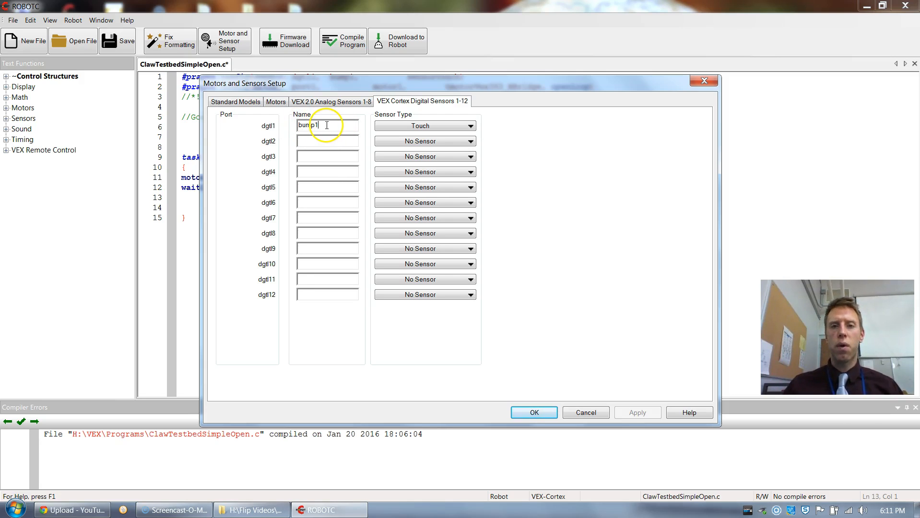
{"action": "type", "text": "bump1"}
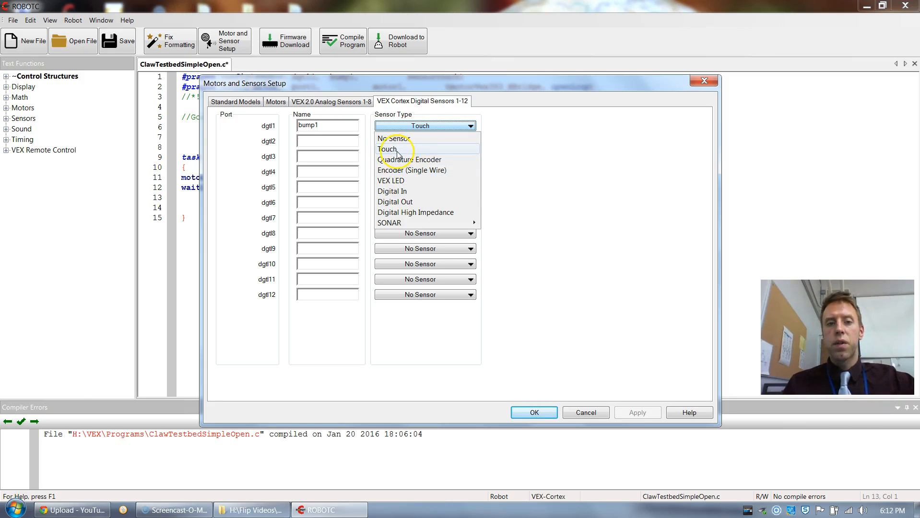
{"action": "left_click", "coordinate": [390, 149]}
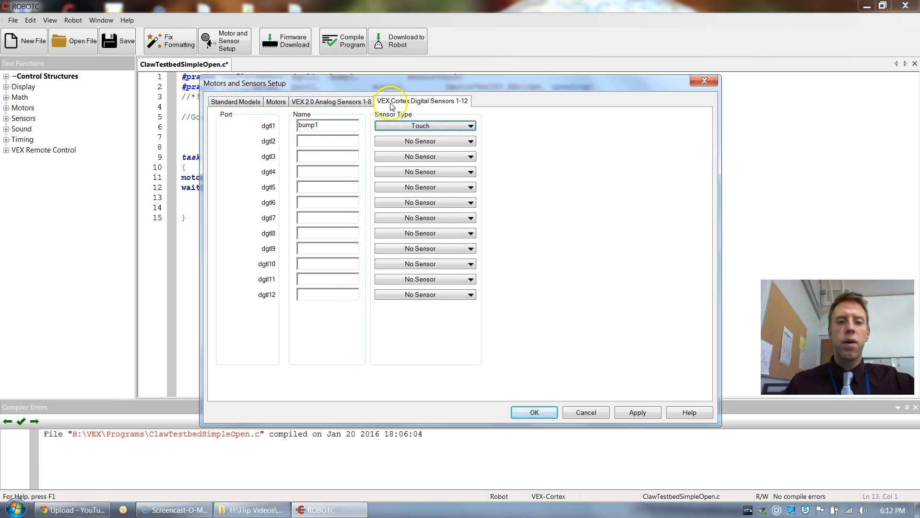
{"action": "mouse_move", "coordinate": [284, 124]}
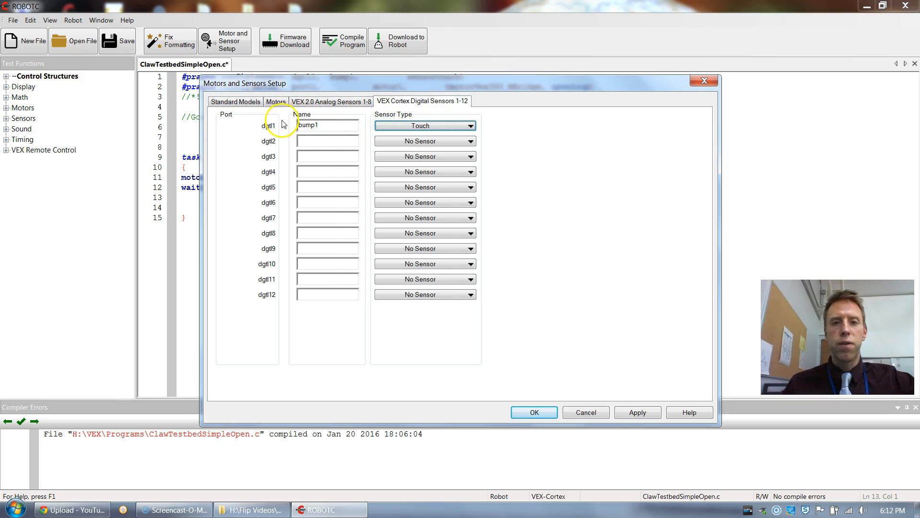
On the Motors tab, rename port1's motor to 'bob' as a demo, then back to 'motor1'
{"action": "left_click", "coordinate": [275, 102]}
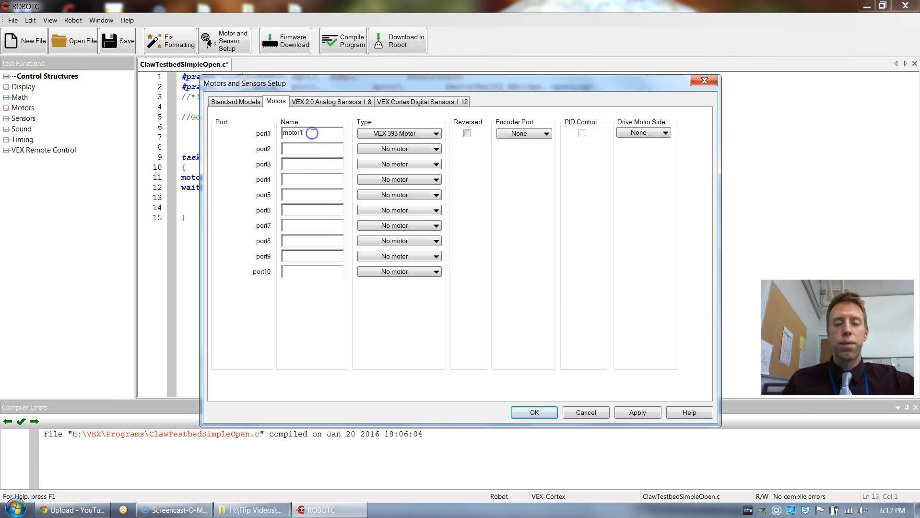
{"action": "key", "text": "BackSpace"}
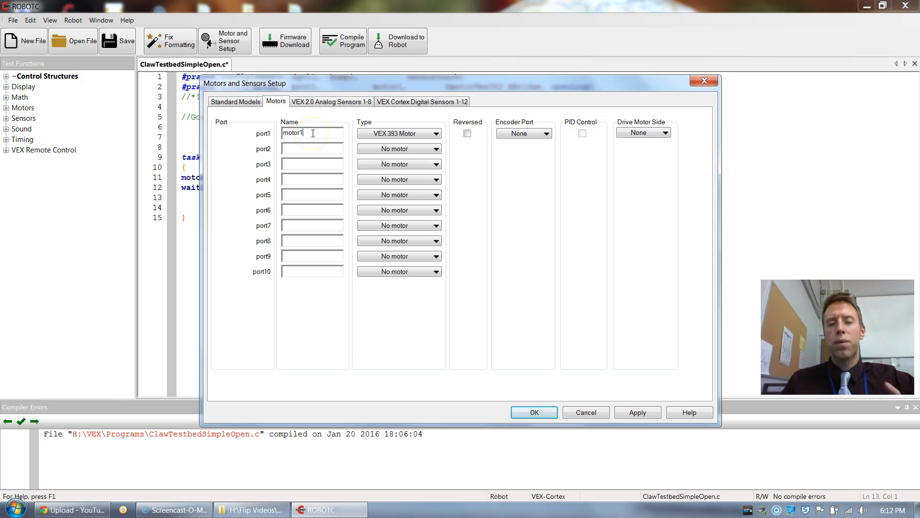
{"action": "double_click", "coordinate": [293, 132]}
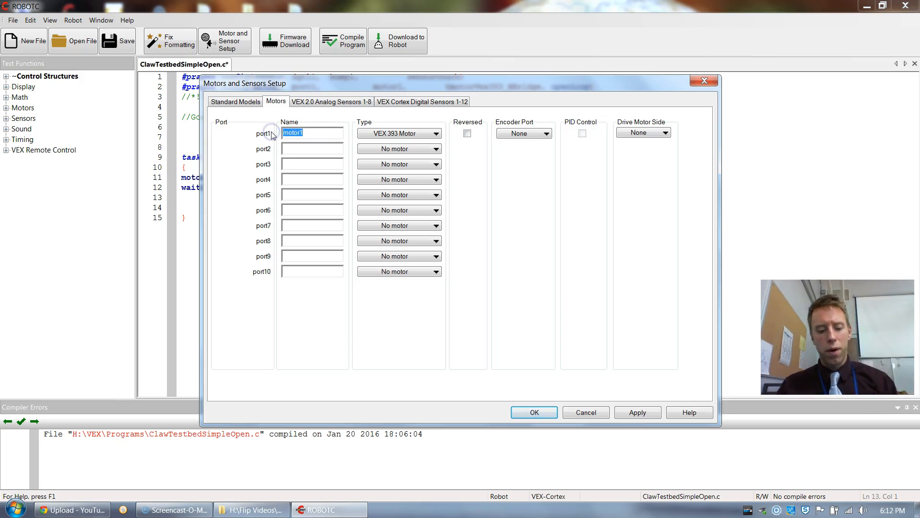
{"action": "type", "text": "bob"}
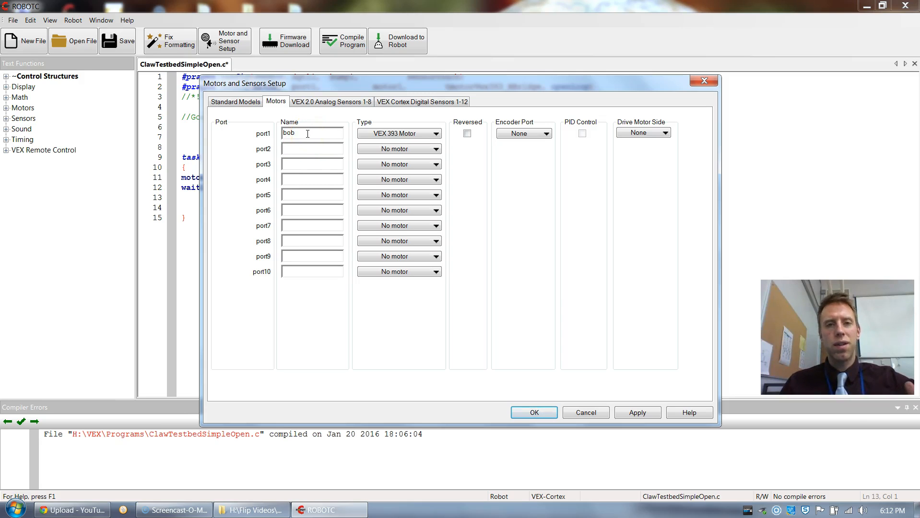
{"action": "double_click", "coordinate": [289, 133]}
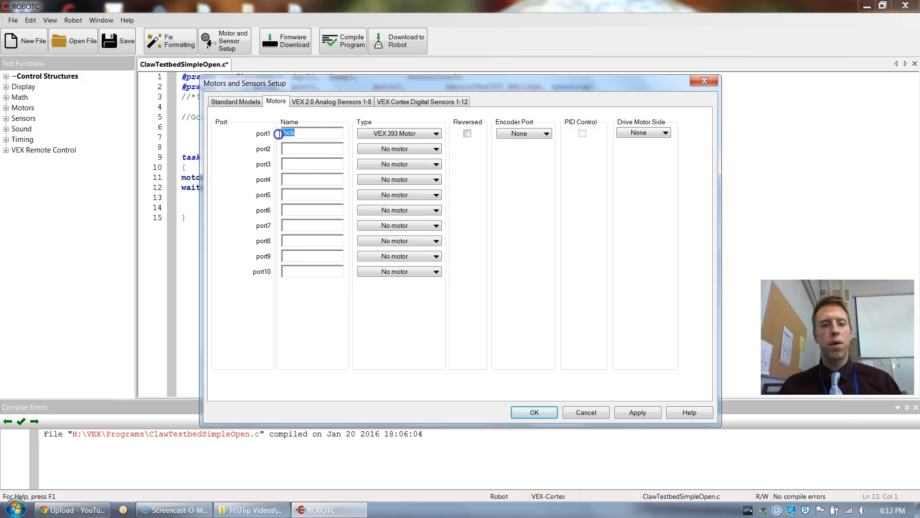
{"action": "type", "text": "ma"}
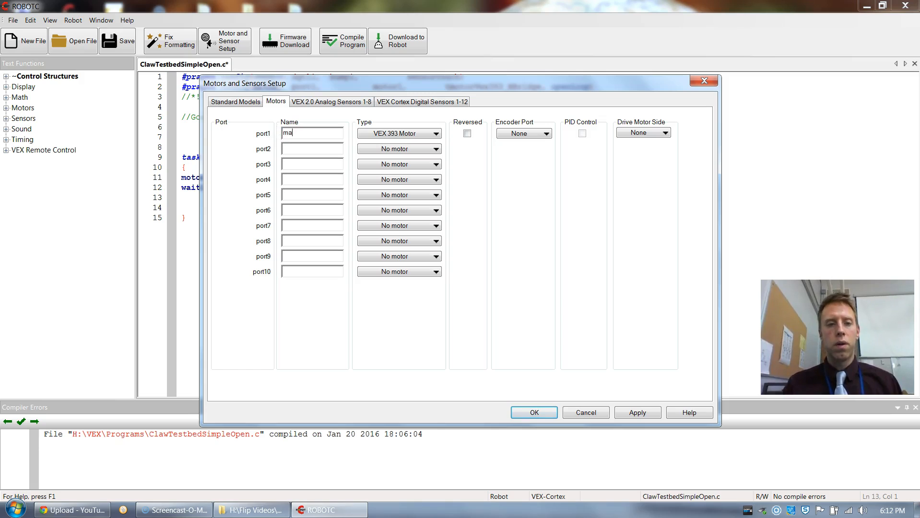
{"action": "type", "text": "otor1"}
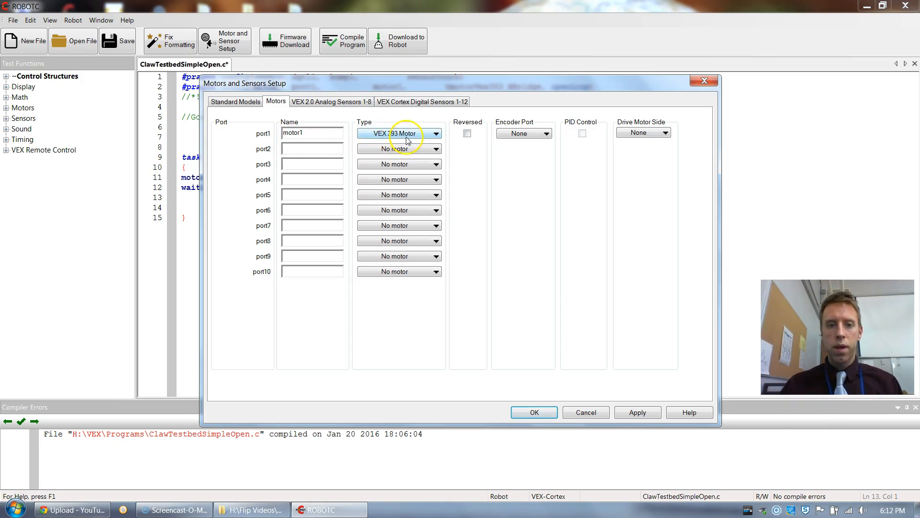
Keep VEX 393 Motor as port1's type and confirm the setup with OK
{"action": "left_click", "coordinate": [400, 133]}
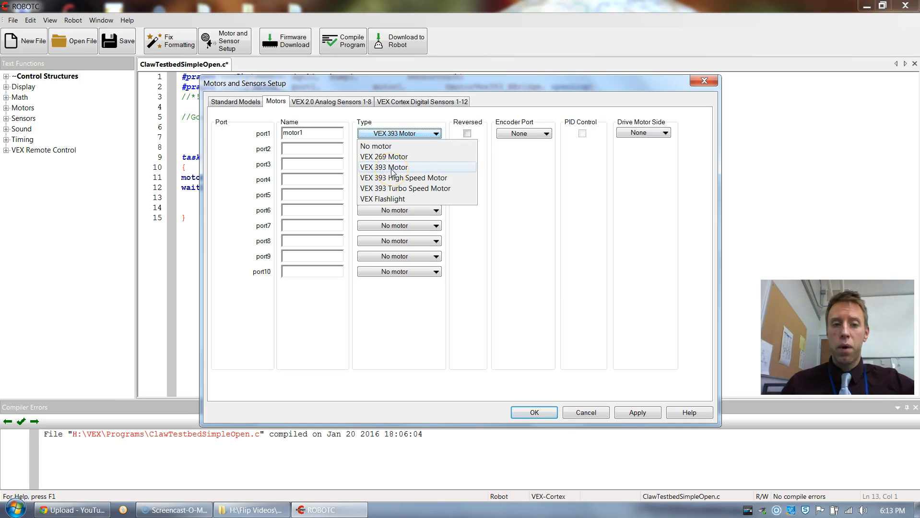
{"action": "left_click", "coordinate": [637, 413]}
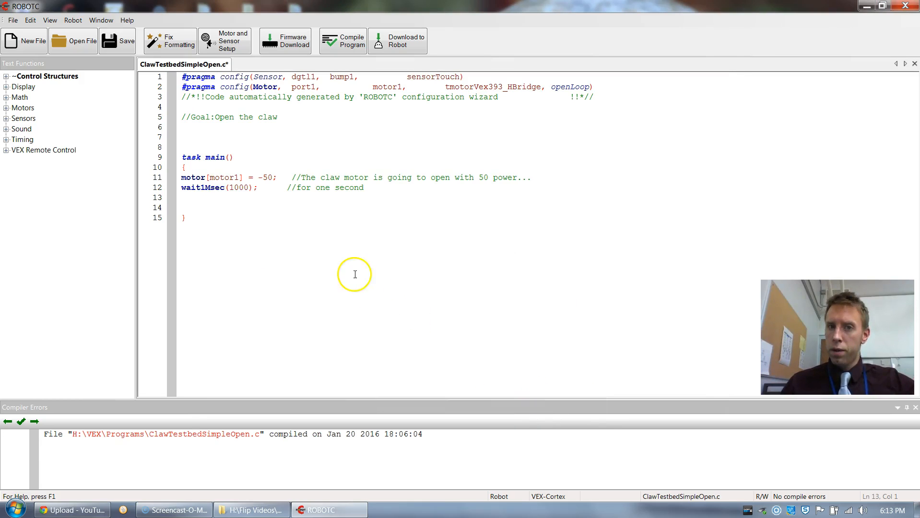
{"action": "left_click", "coordinate": [12, 20]}
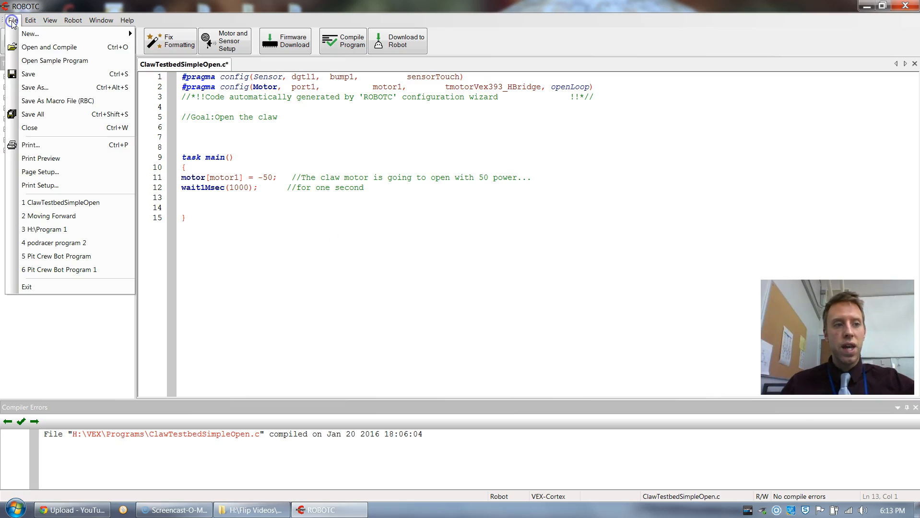
{"action": "mouse_move", "coordinate": [36, 87]}
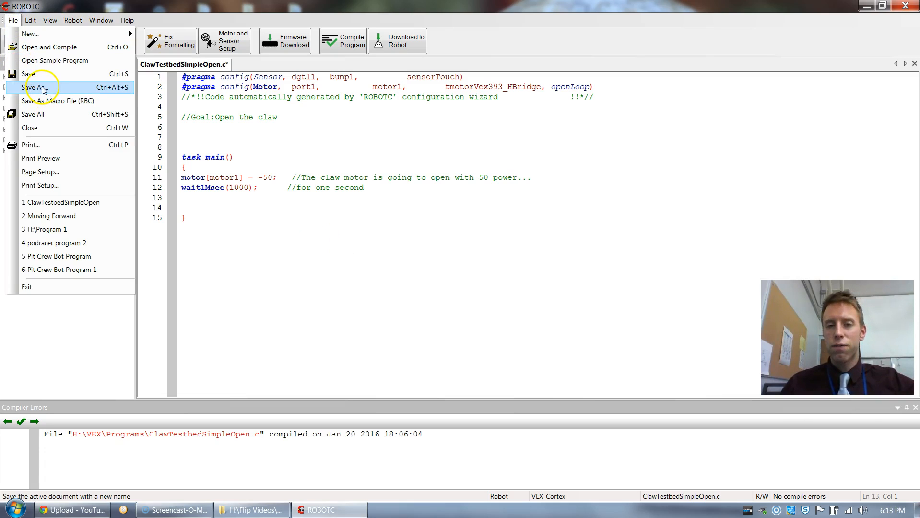
{"action": "mouse_move", "coordinate": [88, 89]}
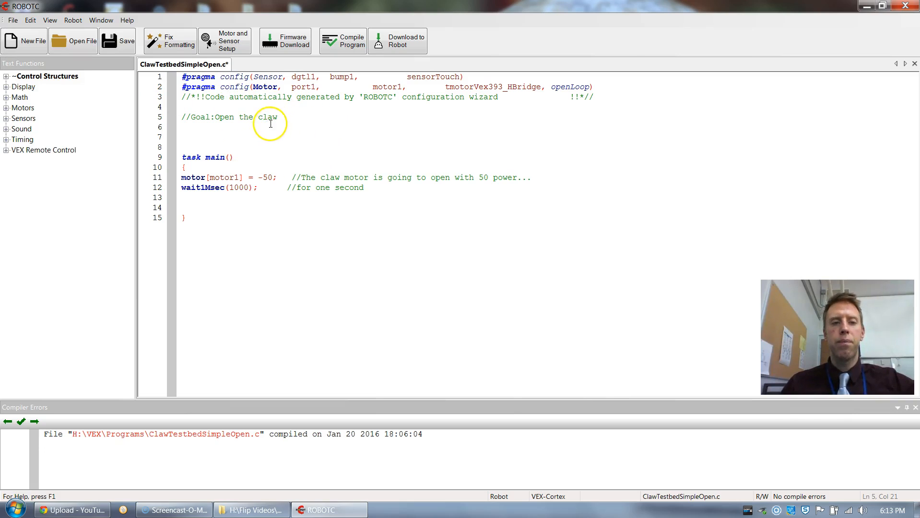
{"action": "mouse_move", "coordinate": [210, 229]}
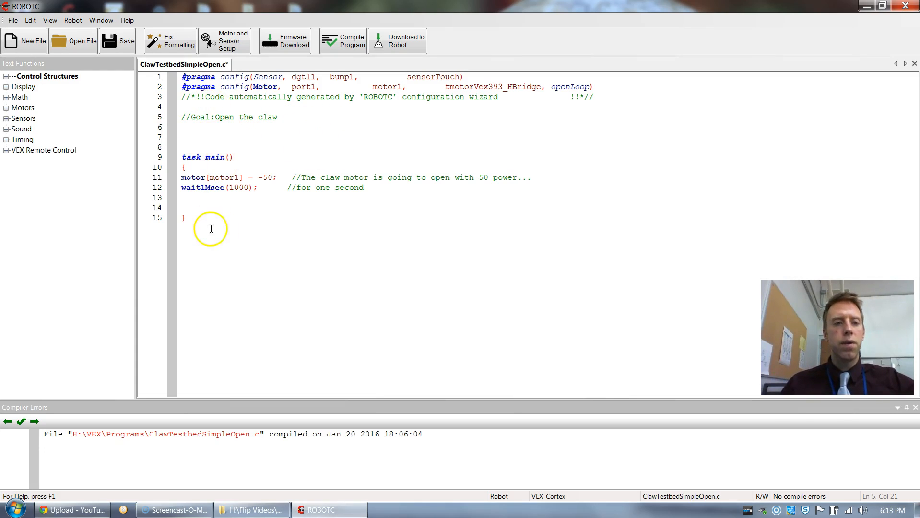
{"action": "mouse_move", "coordinate": [225, 41]}
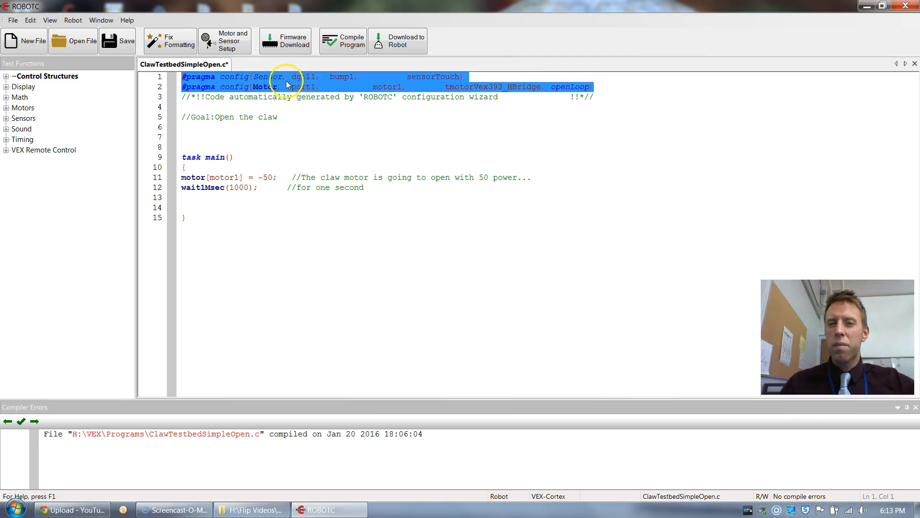
Insert blank lines after task main's opening brace to make room for new code
{"action": "left_click", "coordinate": [371, 88]}
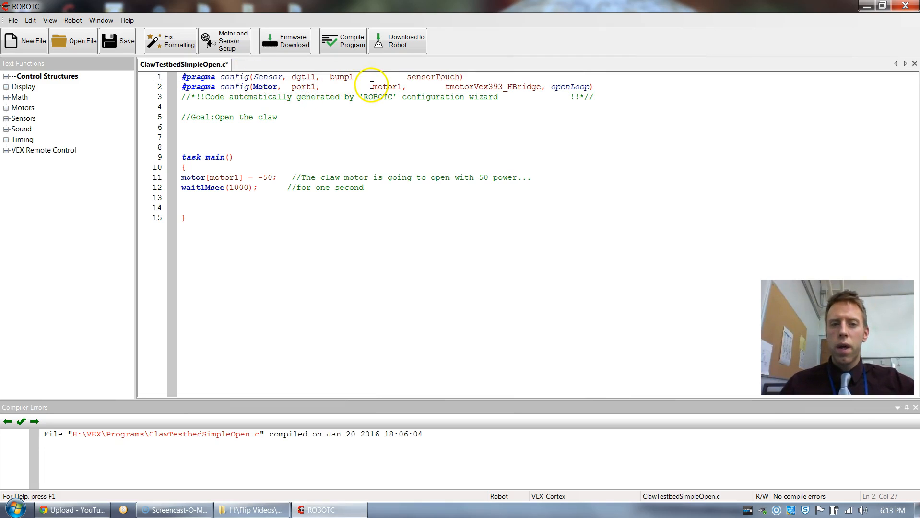
{"action": "double_click", "coordinate": [388, 87]}
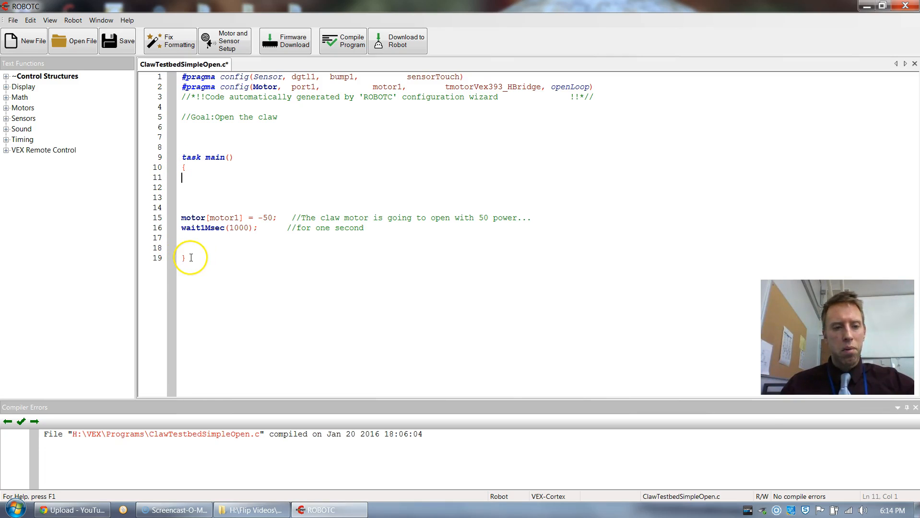
{"action": "mouse_move", "coordinate": [198, 238]}
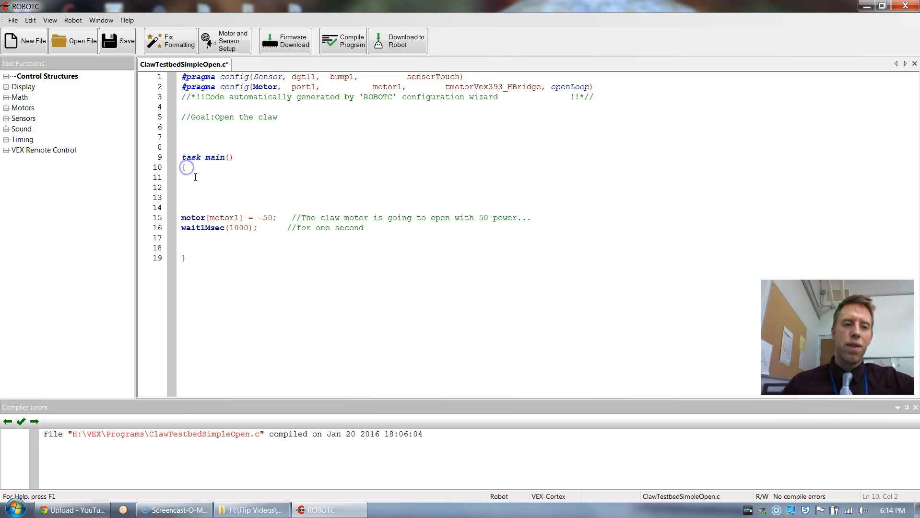
{"action": "left_click_drag", "start_coordinate": [186, 167], "coordinate": [186, 258]}
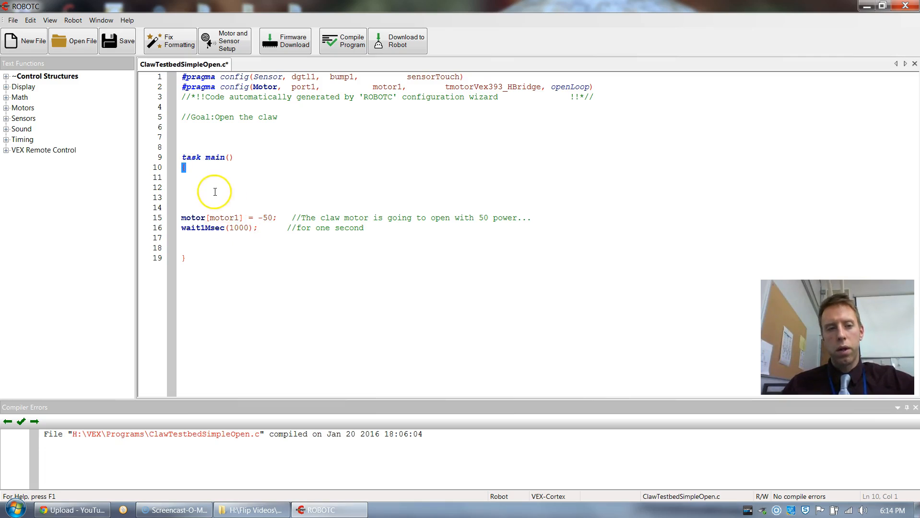
{"action": "mouse_move", "coordinate": [222, 212]}
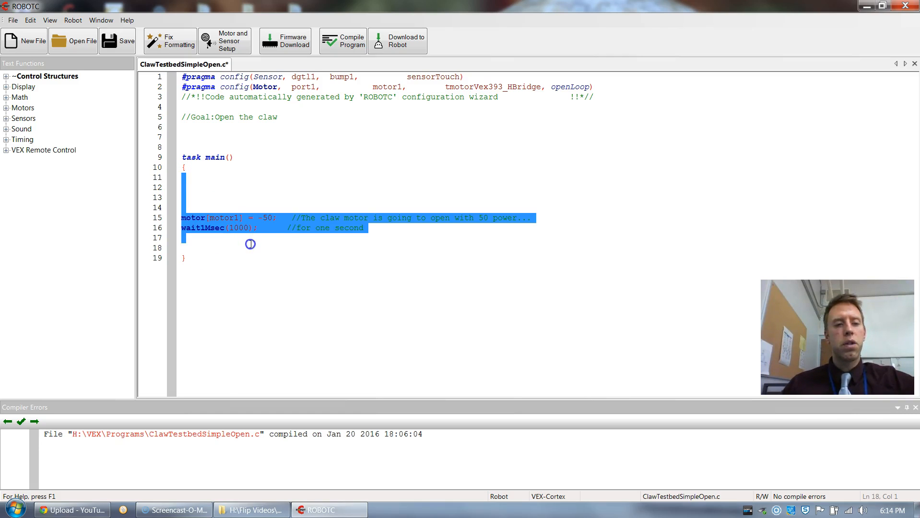
{"action": "mouse_move", "coordinate": [217, 239]}
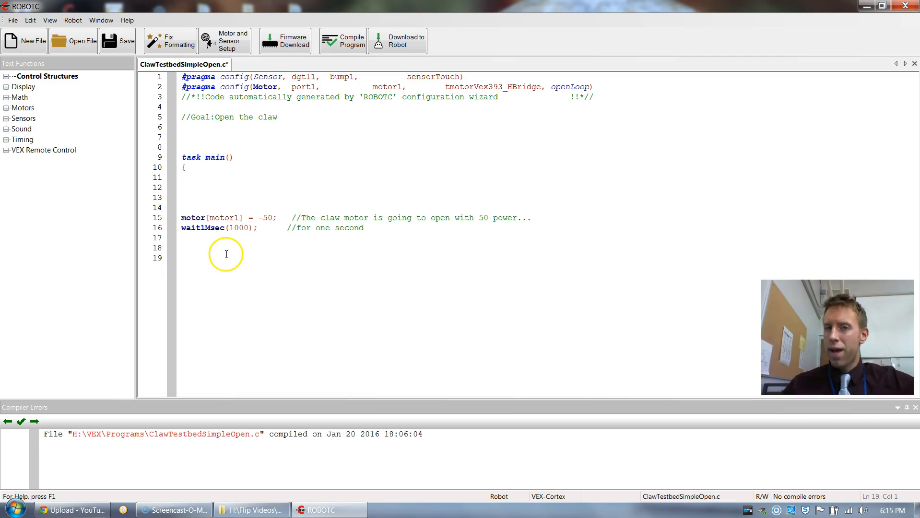
{"action": "mouse_move", "coordinate": [275, 202]}
{"action": "type", "text": "}"}
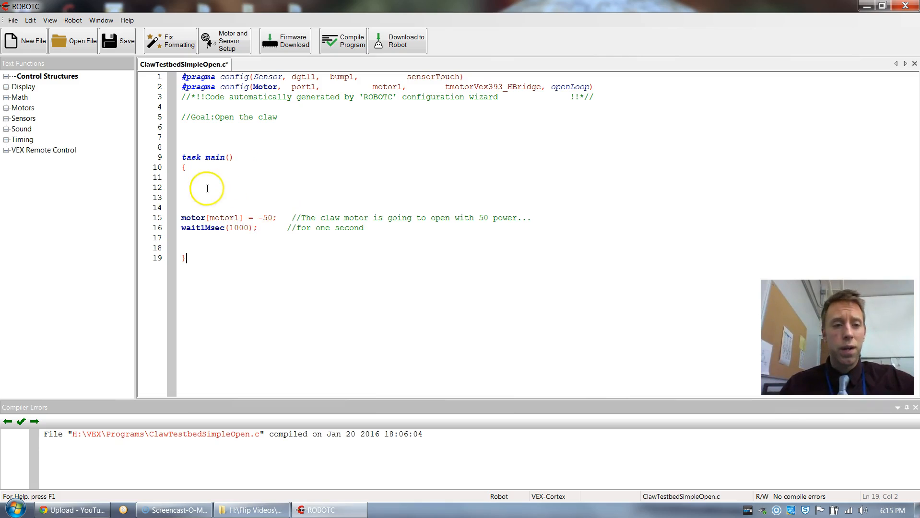
Wrap the motor and wait lines in their own braces and indent them with Fix Formatting
{"action": "left_click", "coordinate": [188, 178]}
{"action": "type", "text": "{"}
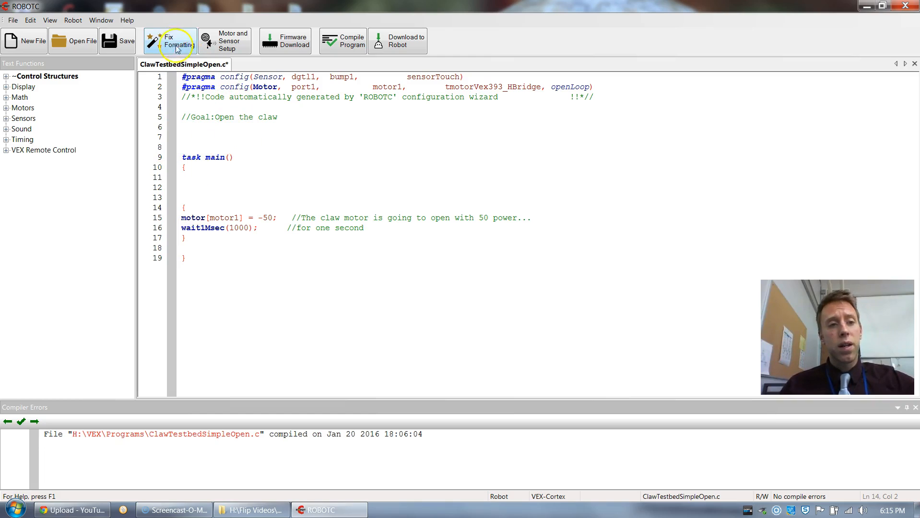
{"action": "left_click", "coordinate": [169, 40]}
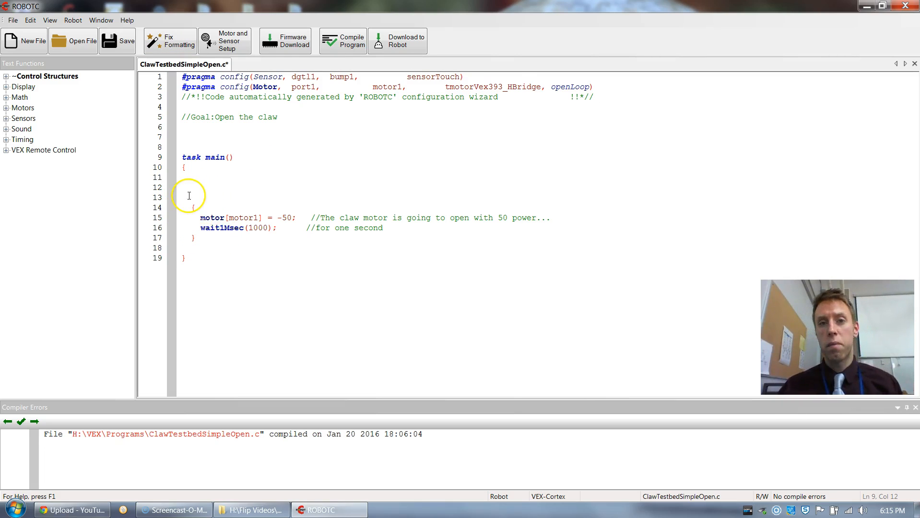
Remove the added inner braces around the motor and wait lines, leaving the Edit menu open
{"action": "left_click", "coordinate": [186, 207]}
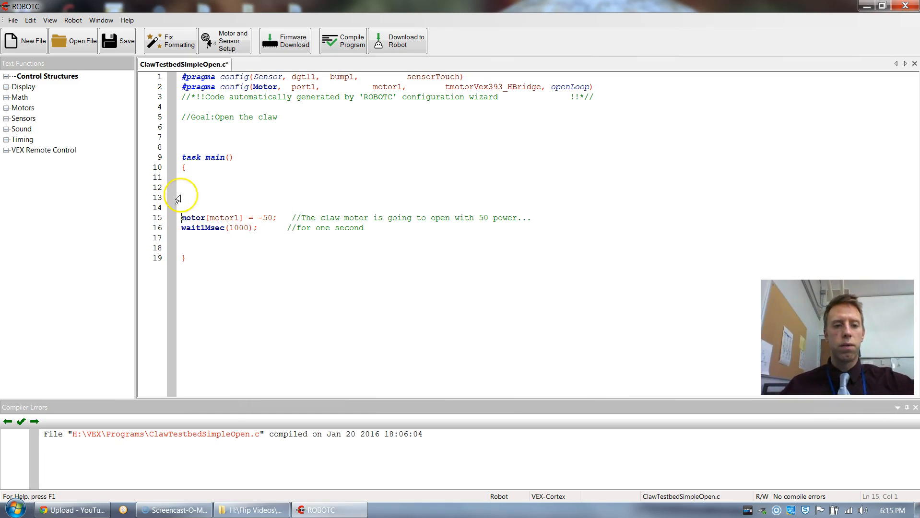
{"action": "left_click", "coordinate": [30, 20]}
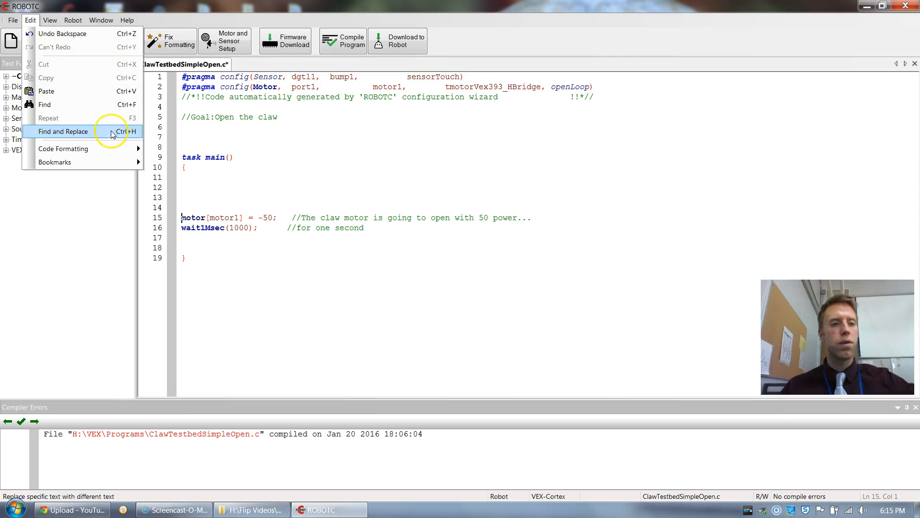
Delete the extra blank lines and change motor1's power from -50 to 50
{"action": "left_click", "coordinate": [221, 206]}
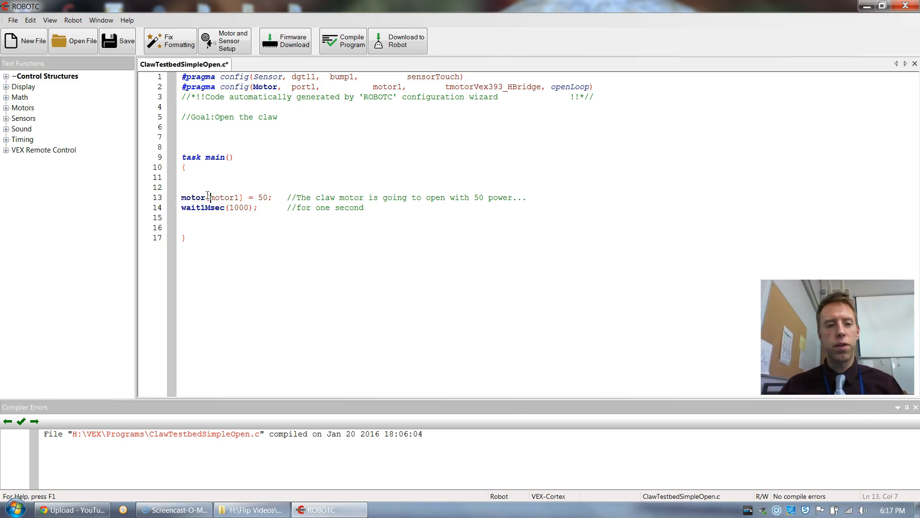
Try motor1 power values 127, 0 and -127, restore 50, and highlight the line's explanatory comment
{"action": "double_click", "coordinate": [219, 197]}
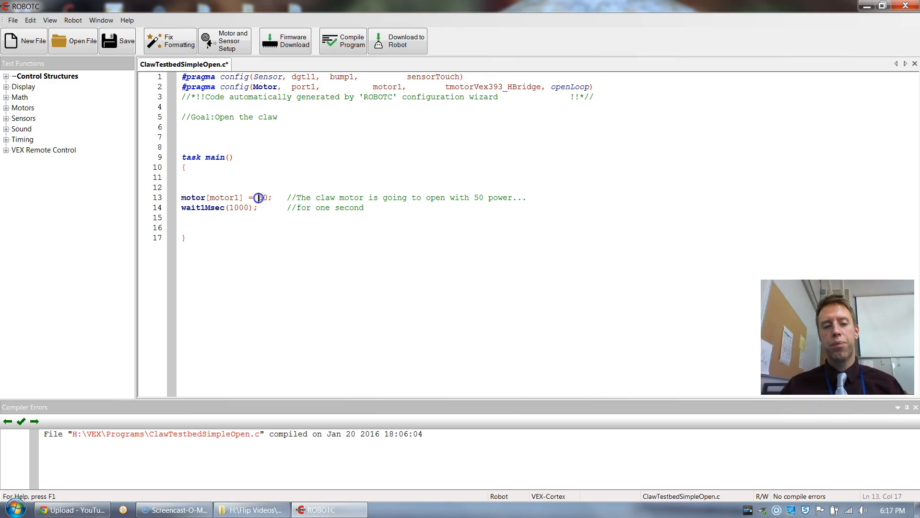
{"action": "double_click", "coordinate": [260, 198]}
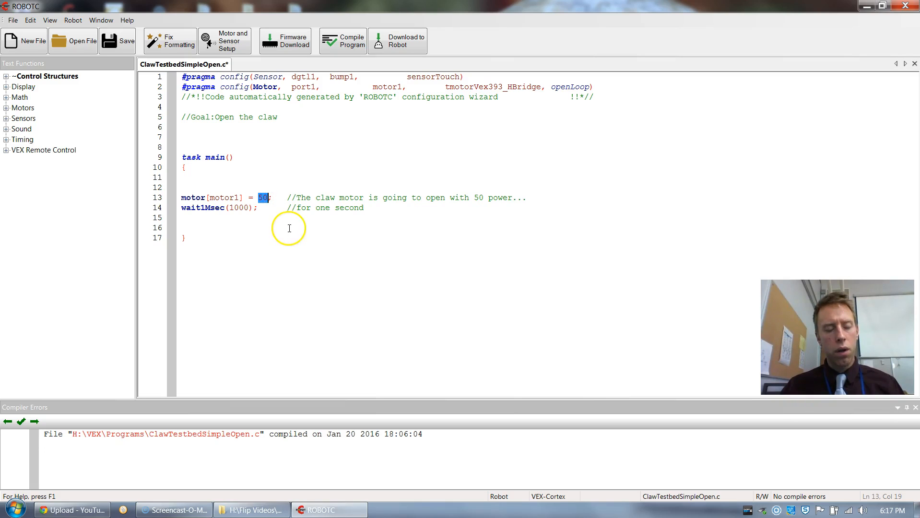
{"action": "type", "text": "127"}
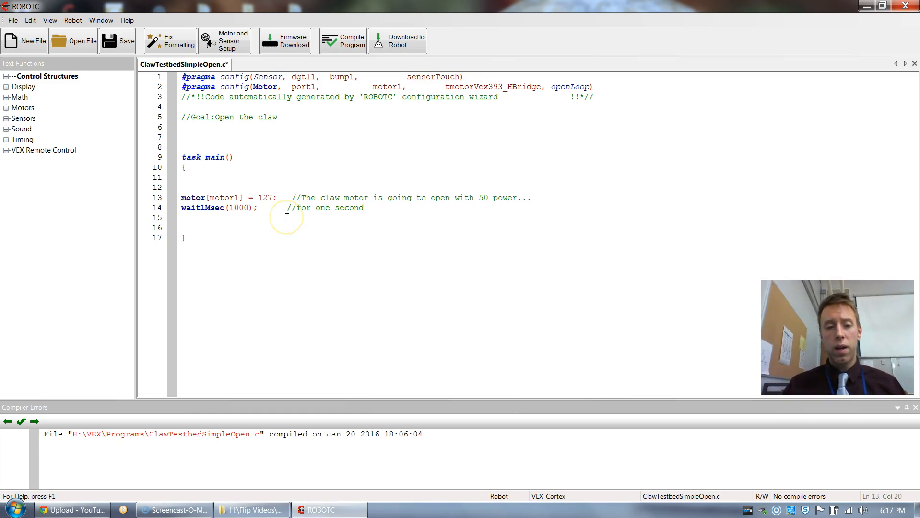
{"action": "type", "text": "0"}
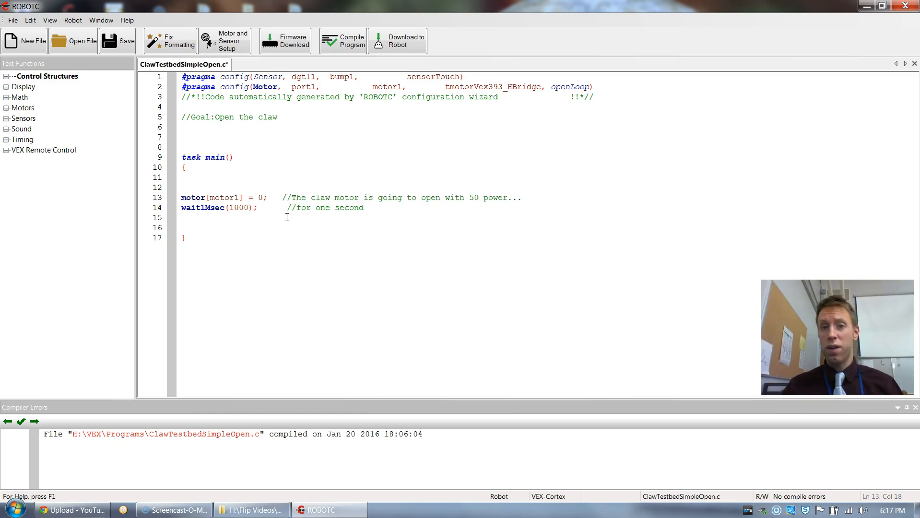
{"action": "key", "text": "Backspace"}
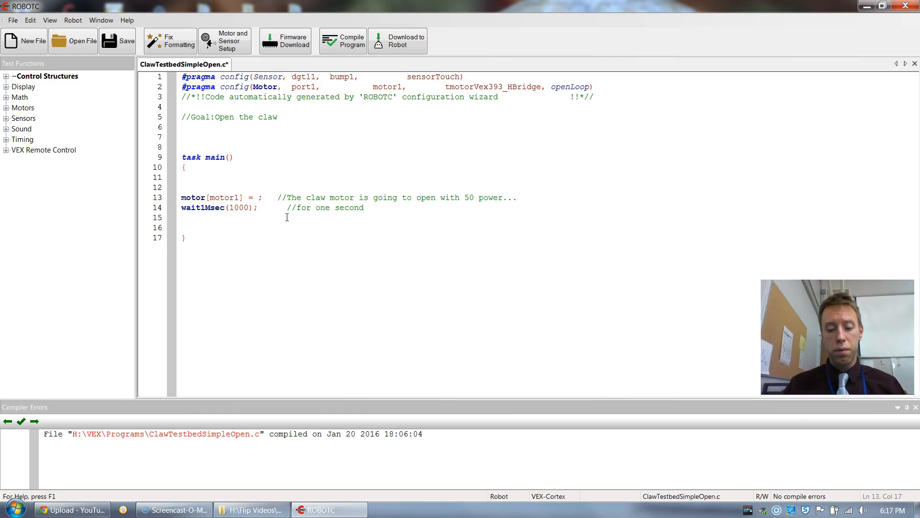
{"action": "type", "text": "-127"}
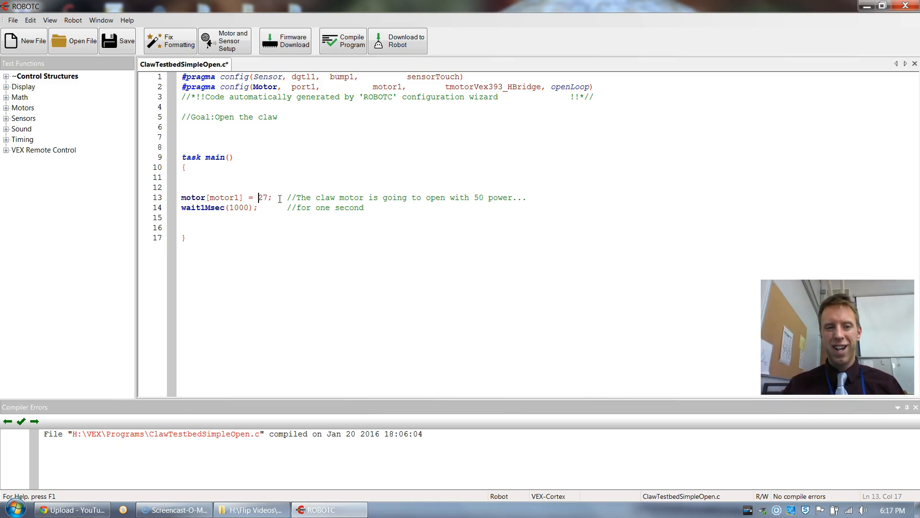
{"action": "type", "text": "50"}
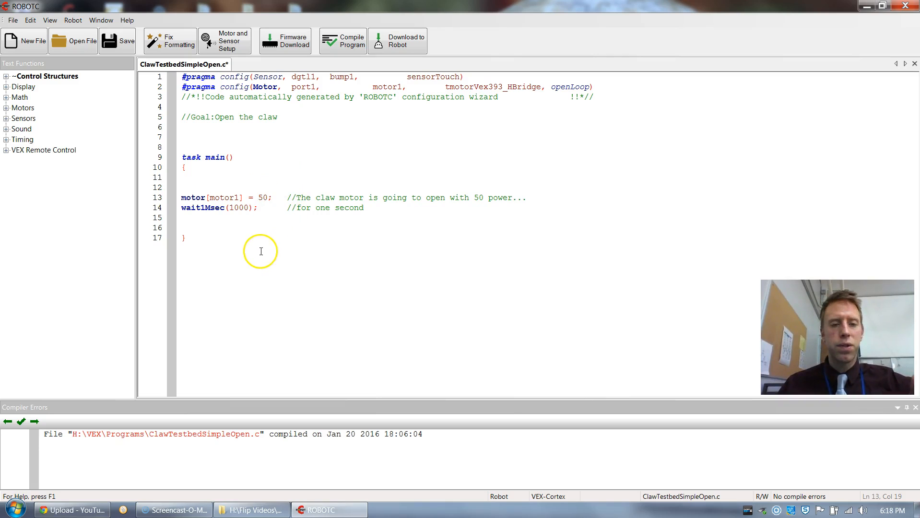
{"action": "mouse_move", "coordinate": [291, 194]}
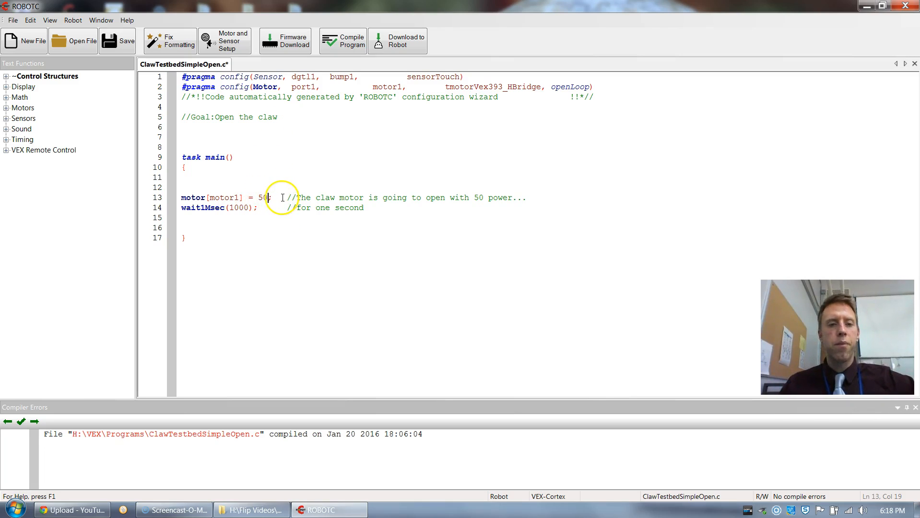
{"action": "left_click_drag", "start_coordinate": [288, 198], "coordinate": [496, 198]}
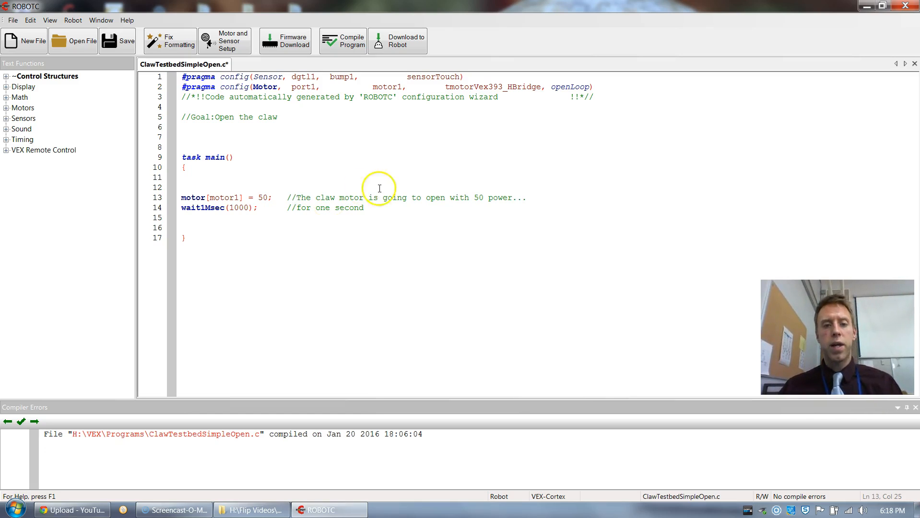
{"action": "mouse_move", "coordinate": [341, 202]}
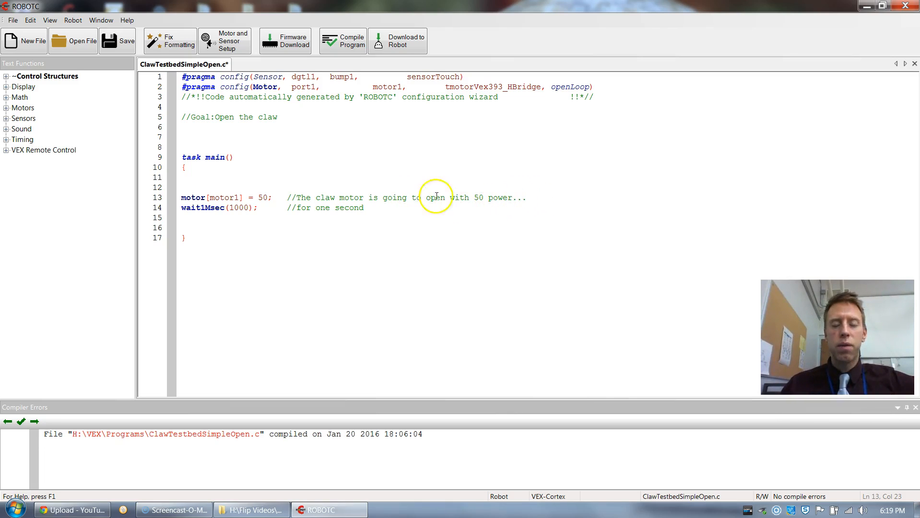
{"action": "mouse_move", "coordinate": [190, 207]}
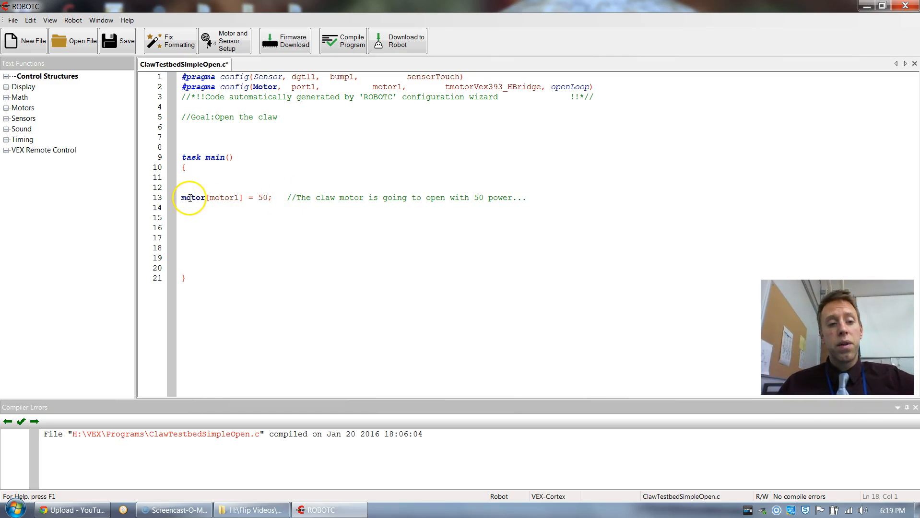
{"action": "mouse_move", "coordinate": [237, 197]}
{"action": "type", "text": "wait1Msec(1000);      //for one second"}
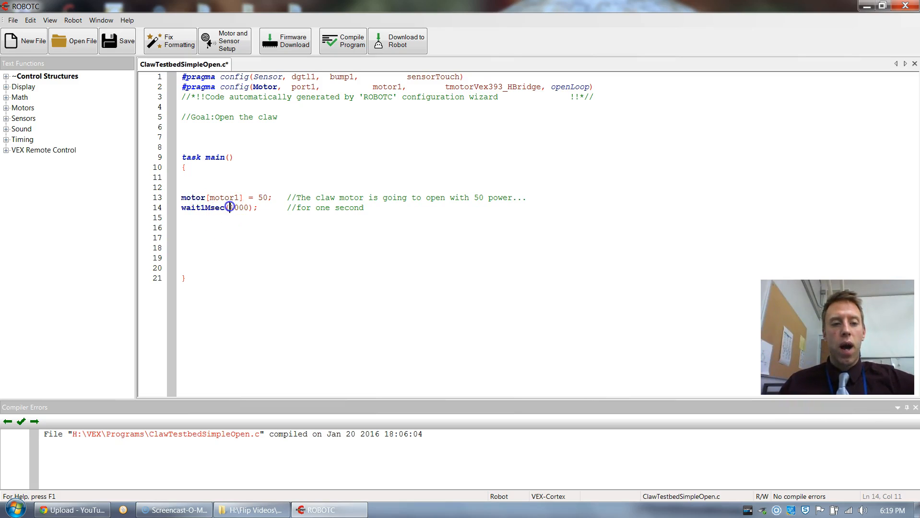
{"action": "double_click", "coordinate": [238, 207]}
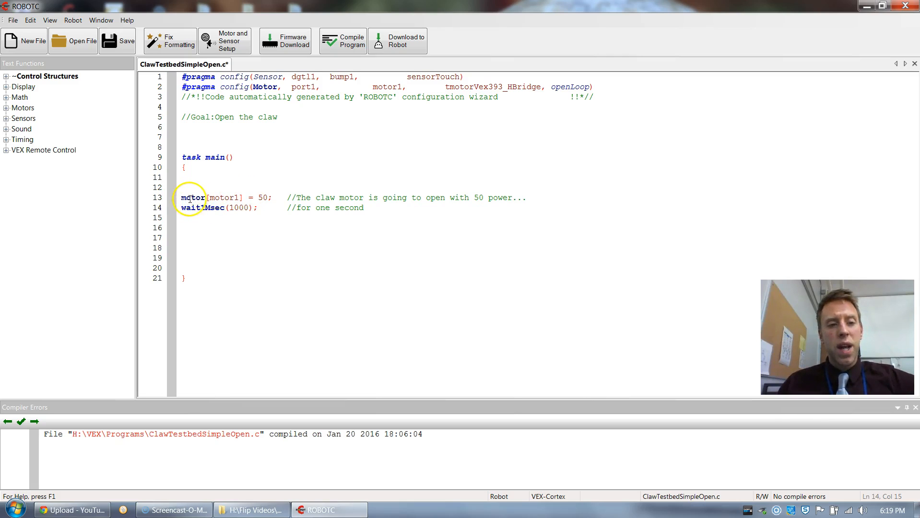
{"action": "left_click_drag", "start_coordinate": [182, 198], "coordinate": [273, 198]}
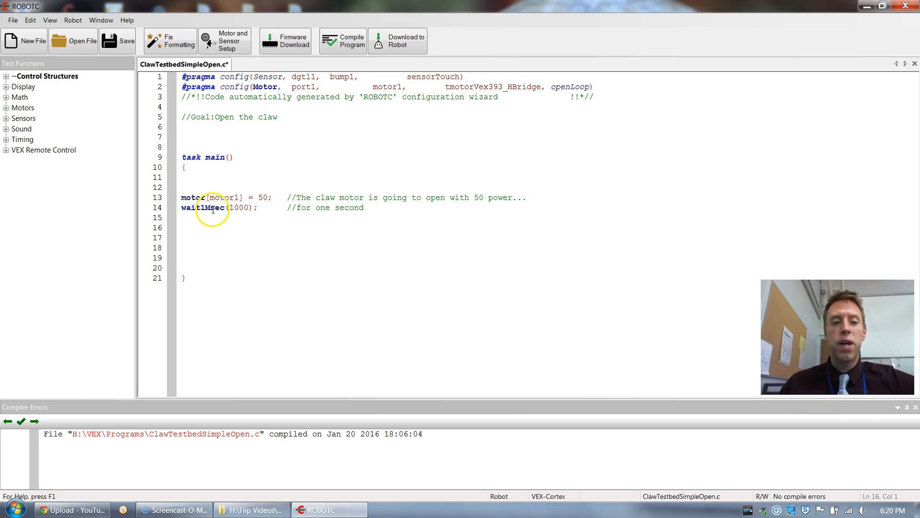
{"action": "double_click", "coordinate": [238, 207]}
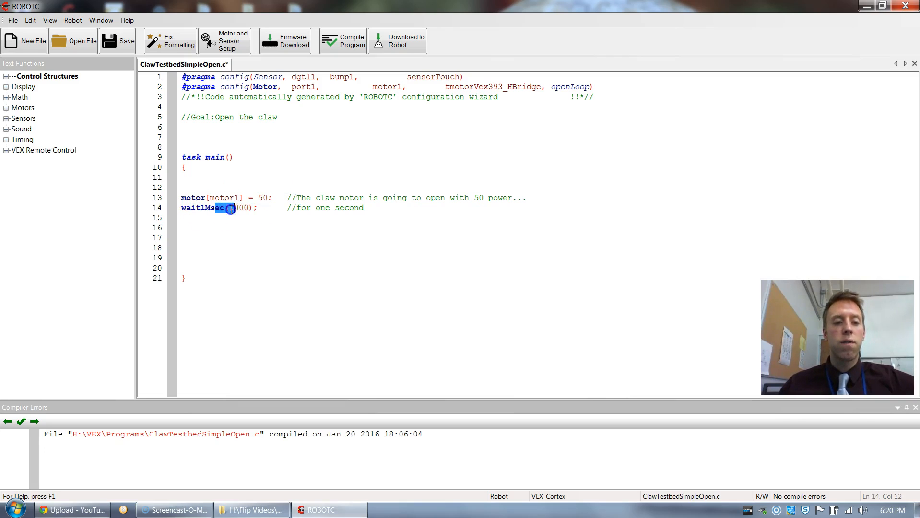
Try the wait1Msec value as 2000 and 500 ms, then restore 1000 before saving and compiling
{"action": "left_click_drag", "start_coordinate": [222, 208], "coordinate": [261, 208]}
{"action": "type", "text": "2"}
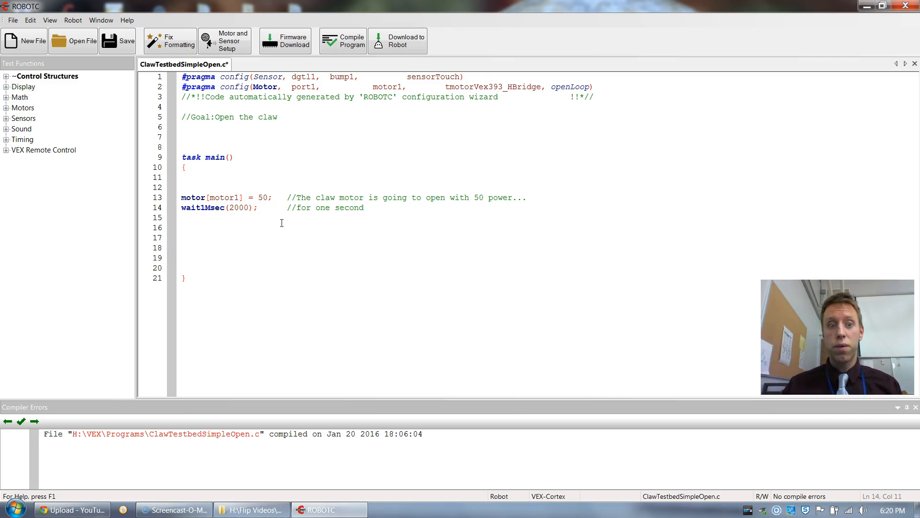
{"action": "type", "text": "500"}
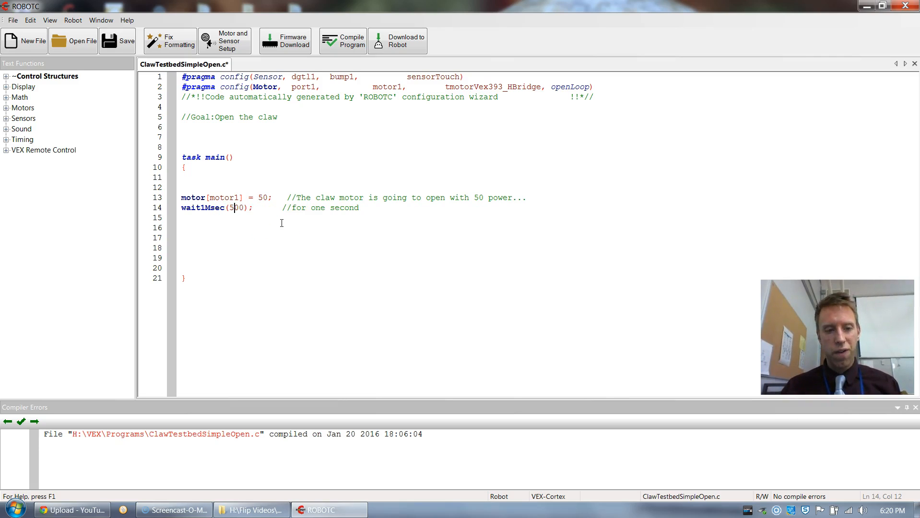
{"action": "left_click", "coordinate": [216, 198]}
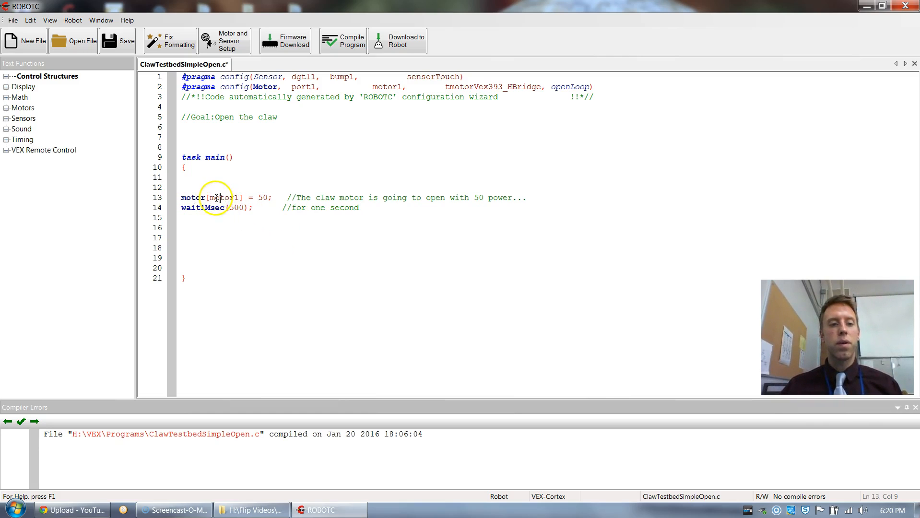
{"action": "left_click_drag", "start_coordinate": [208, 197], "coordinate": [280, 197]}
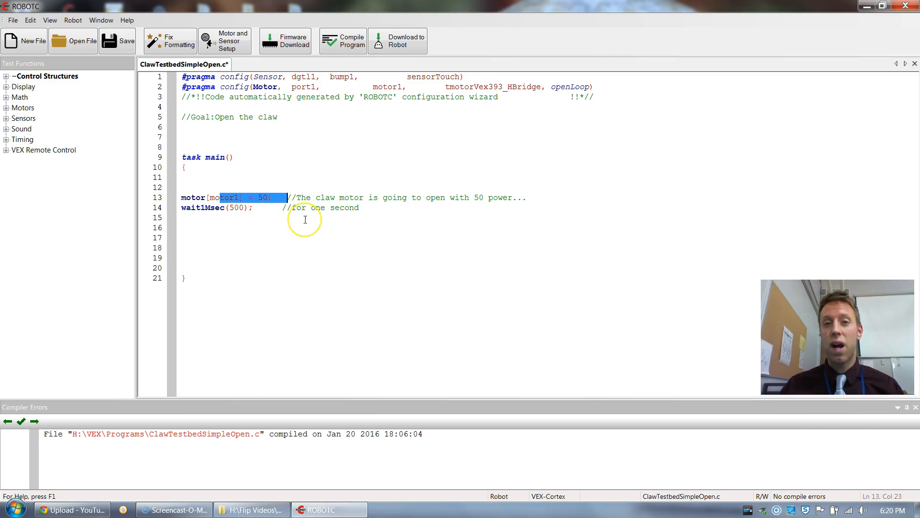
{"action": "mouse_move", "coordinate": [296, 230]}
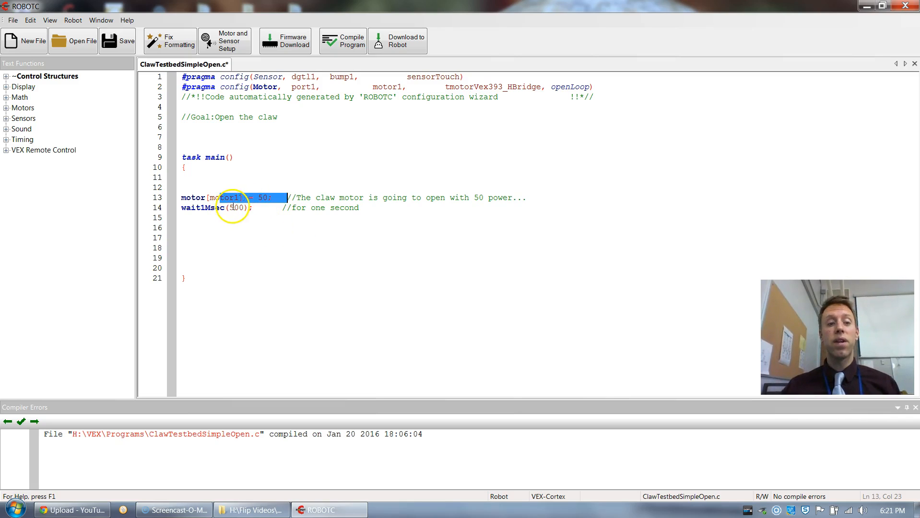
{"action": "left_click", "coordinate": [266, 217]}
{"action": "type", "text": "10"}
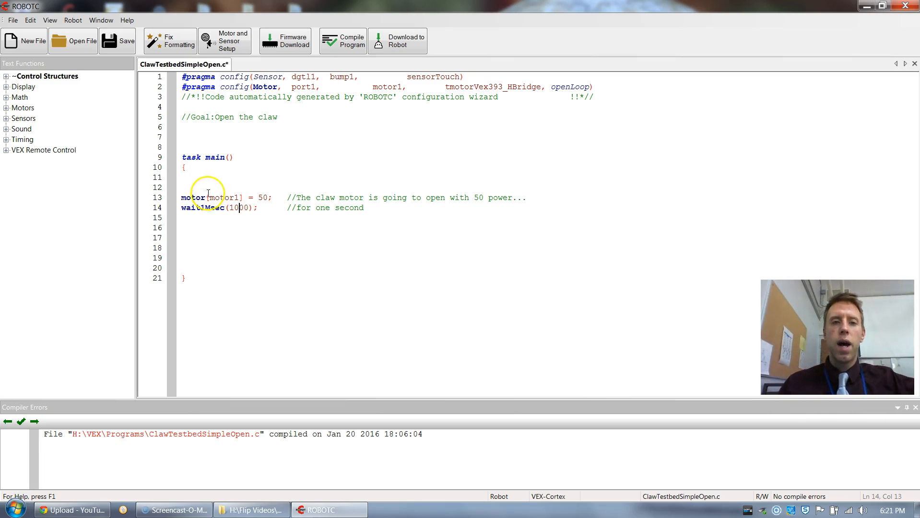
{"action": "mouse_move", "coordinate": [406, 44]}
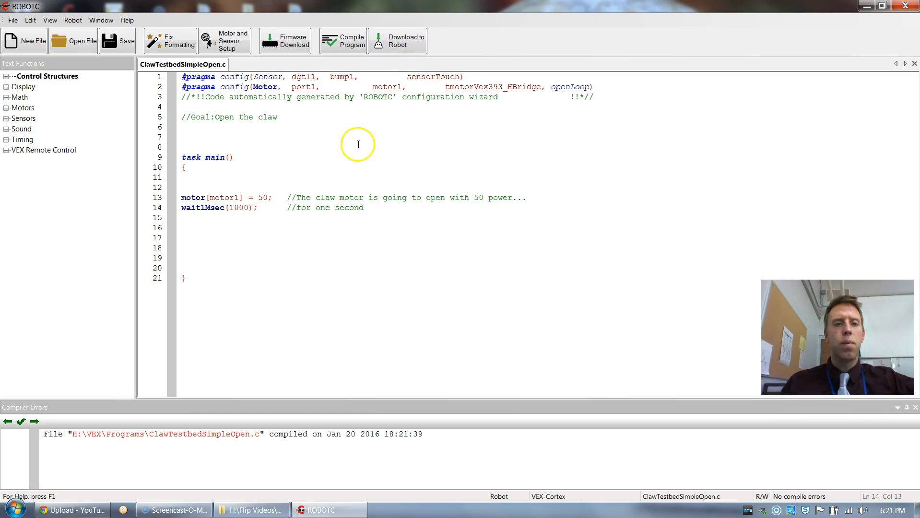
{"action": "mouse_move", "coordinate": [419, 245]}
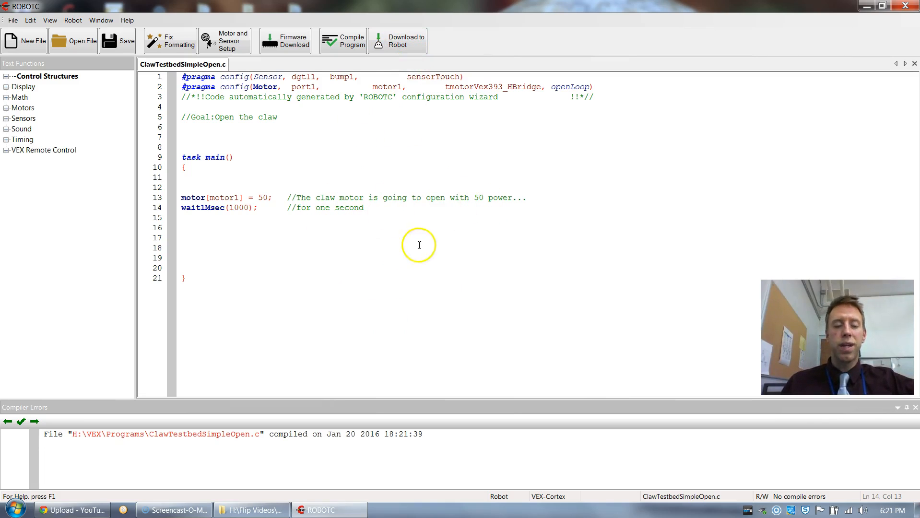
{"action": "mouse_move", "coordinate": [296, 196]}
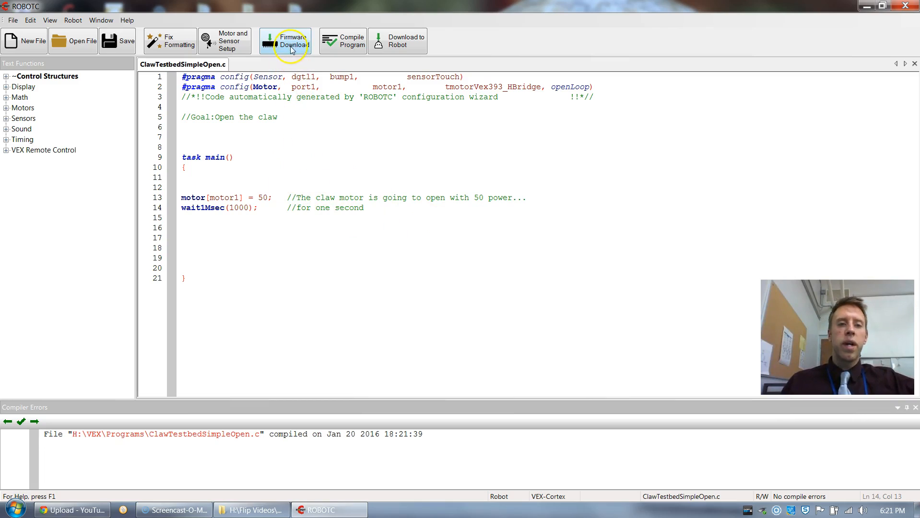
{"action": "mouse_move", "coordinate": [288, 53]}
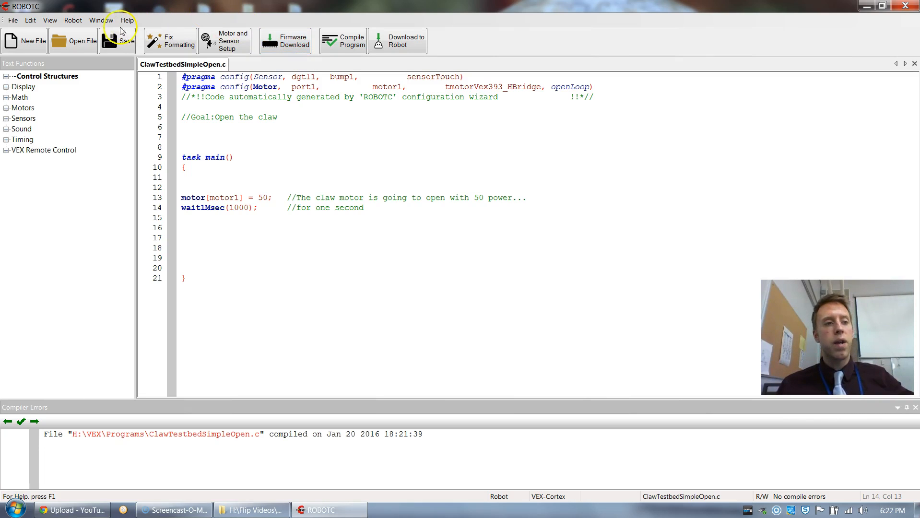
{"action": "left_click", "coordinate": [73, 20]}
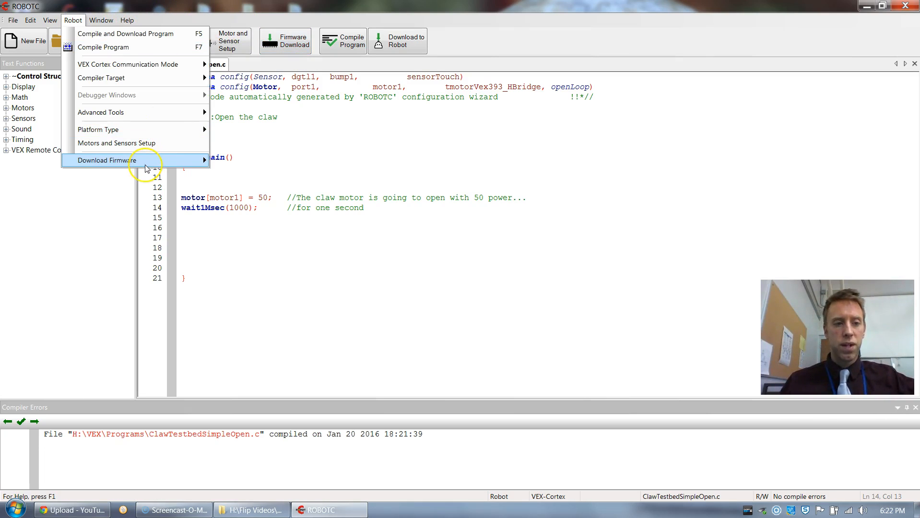
{"action": "mouse_move", "coordinate": [108, 161]}
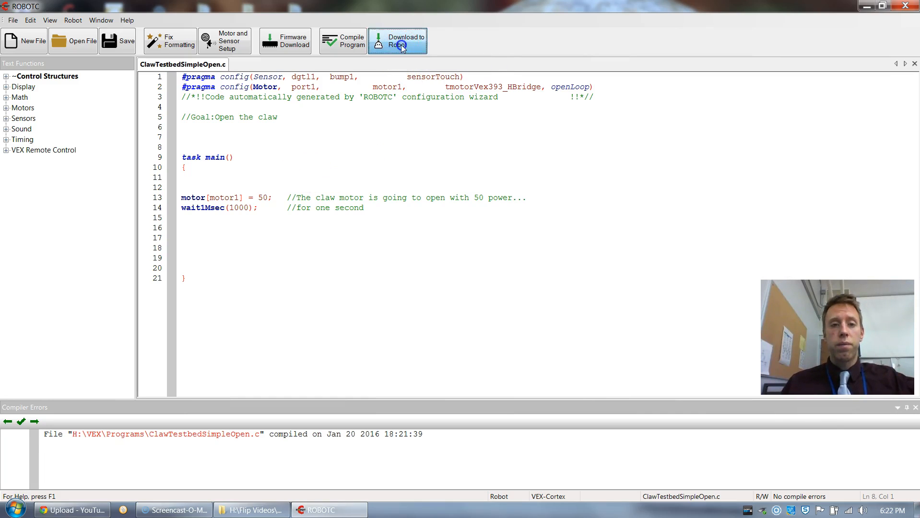
Download the claw program to the robot and start it from Program Debug
{"action": "left_click", "coordinate": [397, 41]}
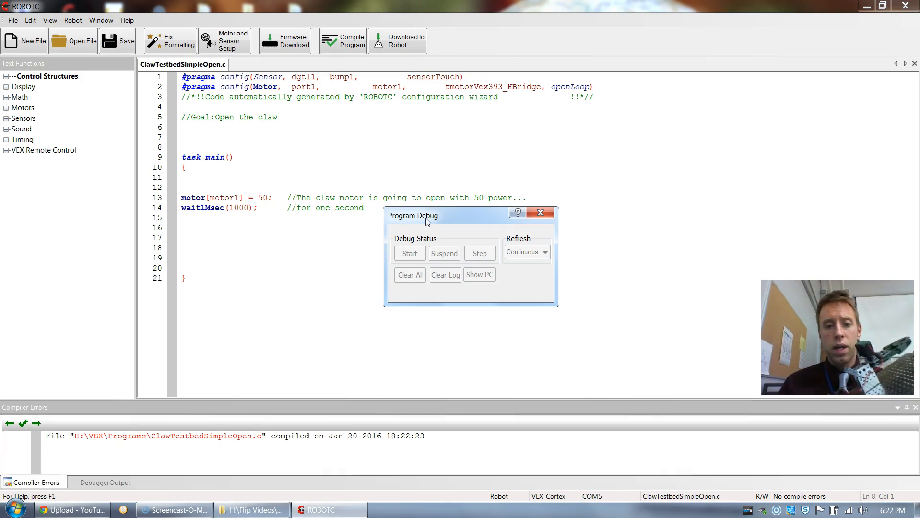
{"action": "left_click", "coordinate": [410, 253]}
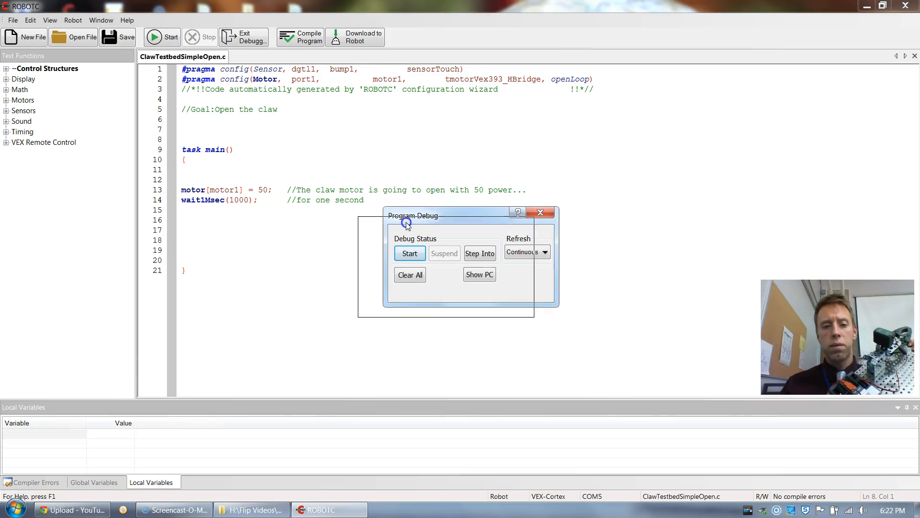
{"action": "left_click_drag", "start_coordinate": [412, 215], "coordinate": [381, 232]}
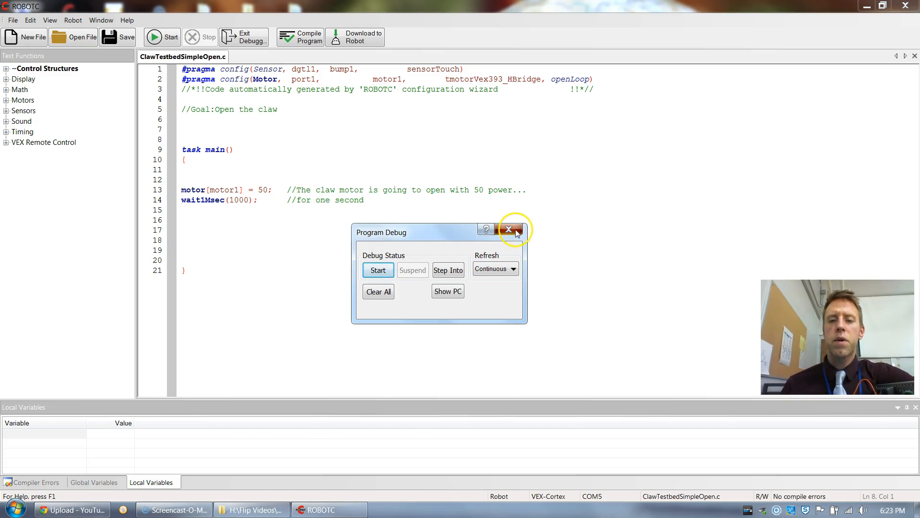
Change motor1 power to -50, then download the updated program and start it again
{"action": "left_click", "coordinate": [509, 230]}
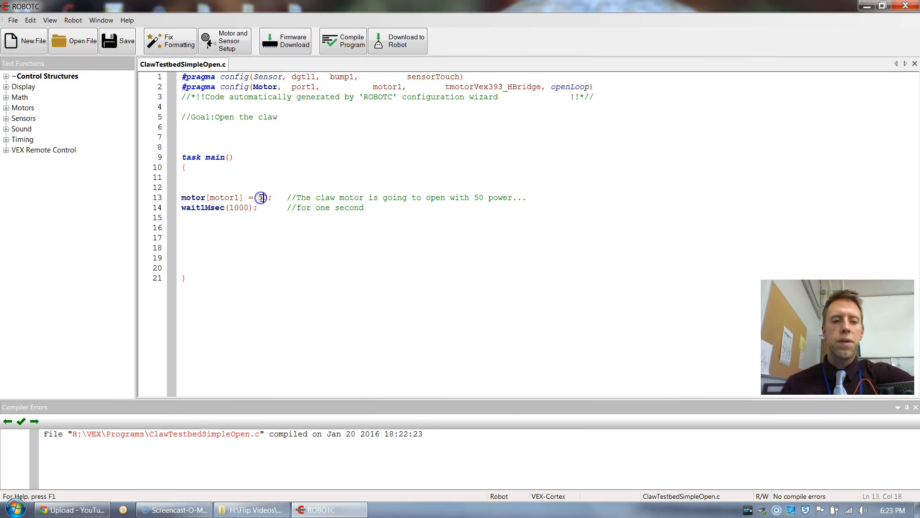
{"action": "type", "text": "50"}
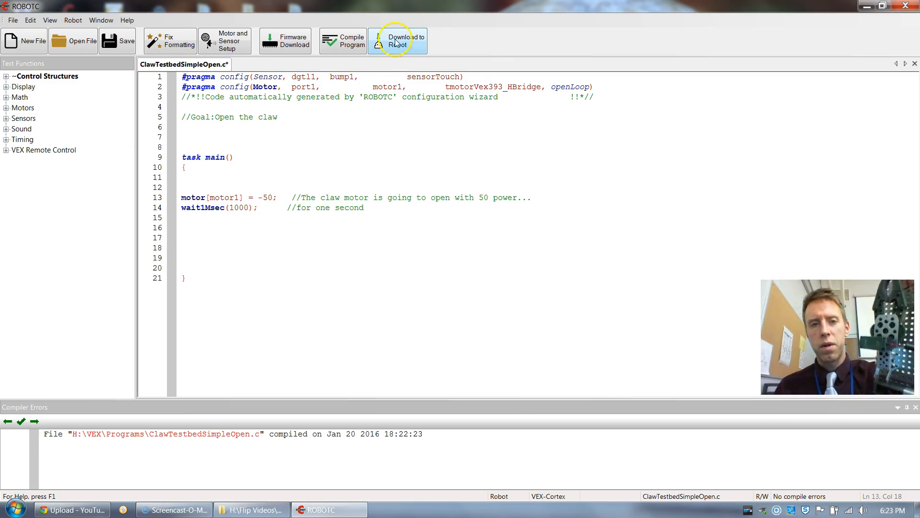
{"action": "left_click", "coordinate": [398, 41]}
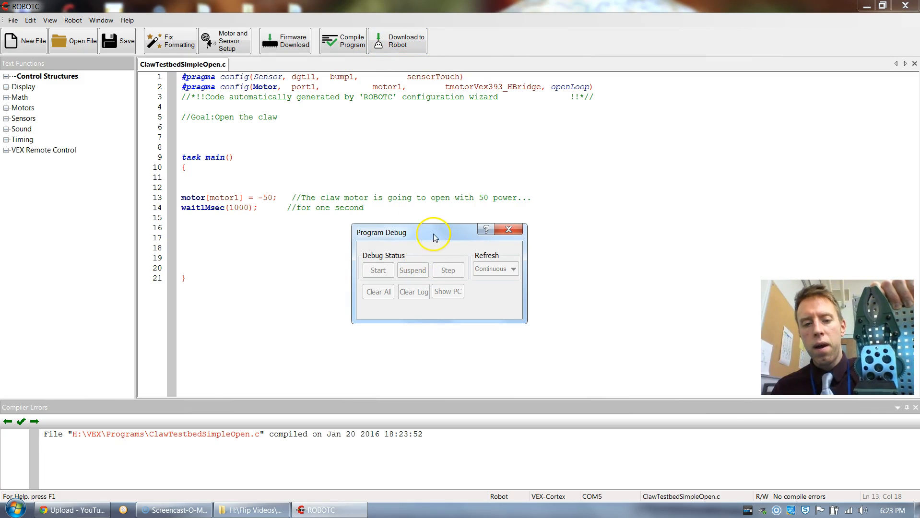
{"action": "left_click", "coordinate": [378, 270]}
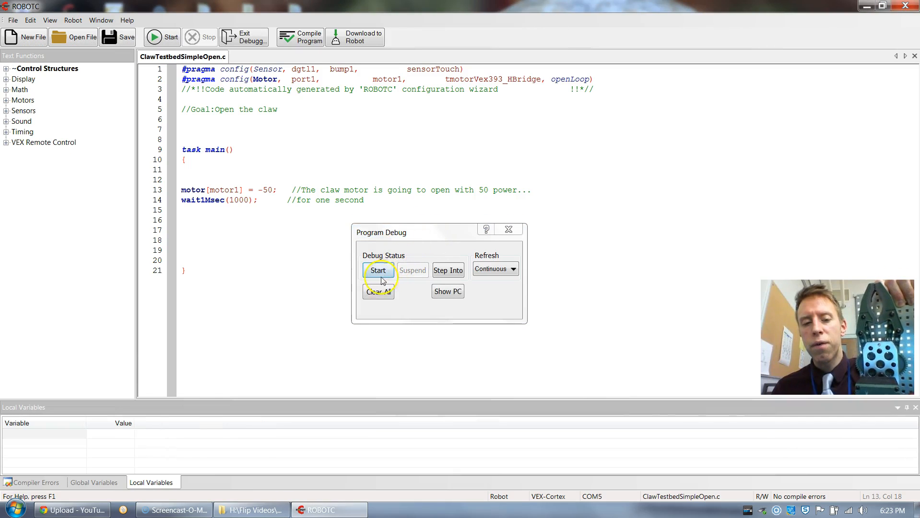